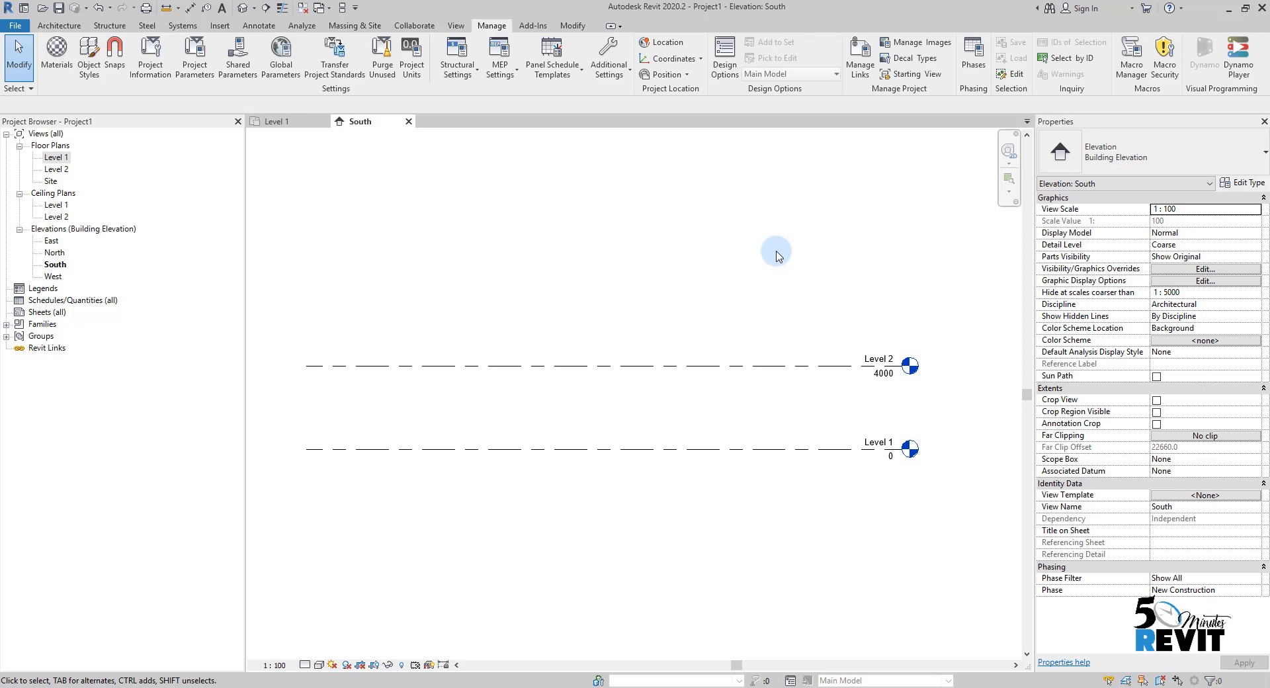
mouse_move(624, 261)
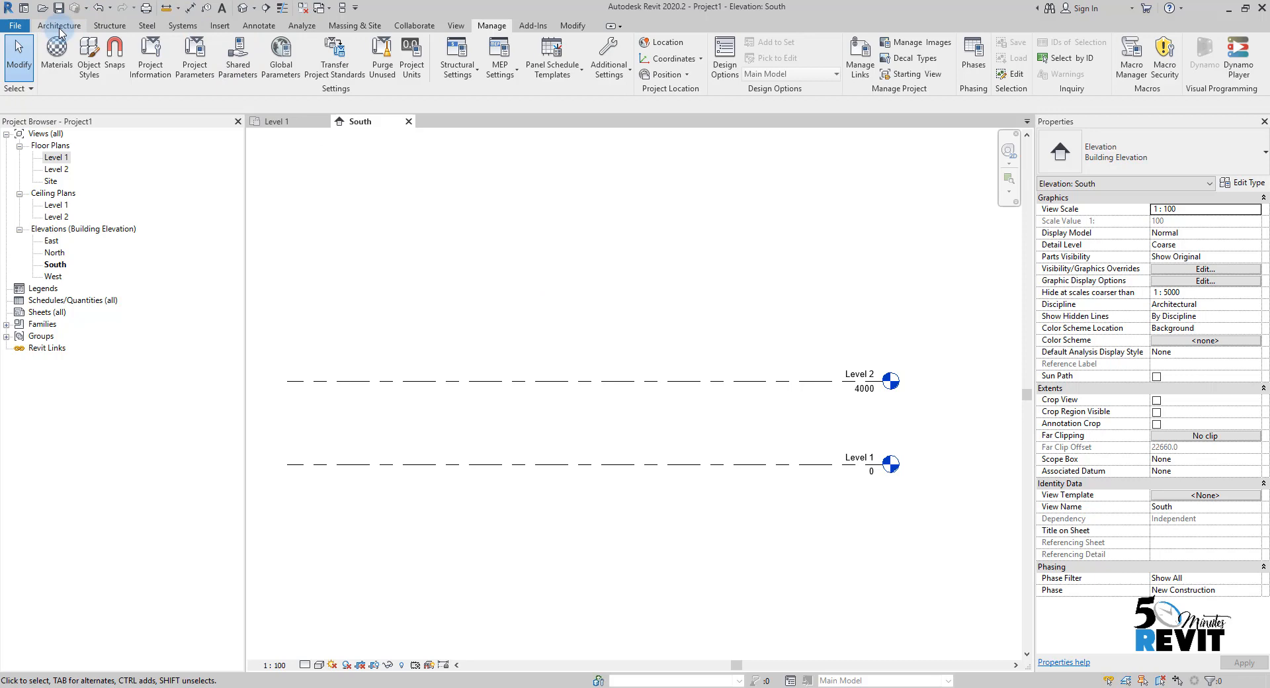
Step: Bring up the Architecture tools and pan around the South elevation showing Levels 1 and 2
click(58, 25)
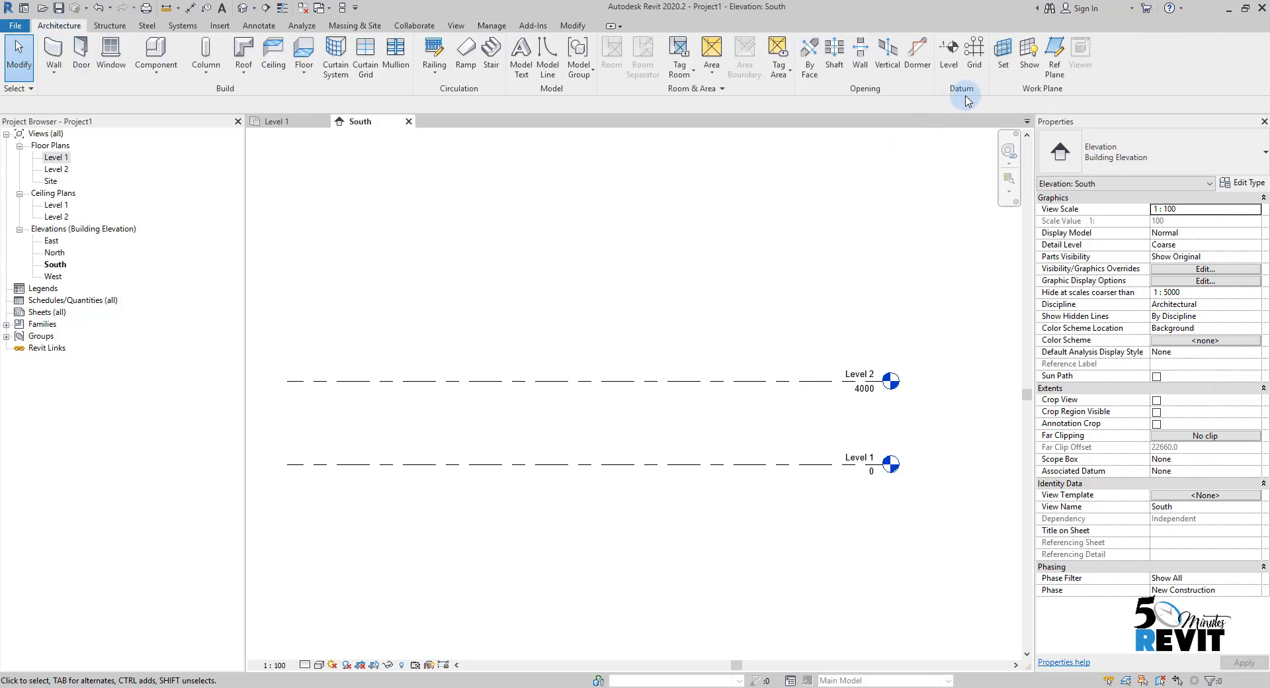
mouse_move(962, 97)
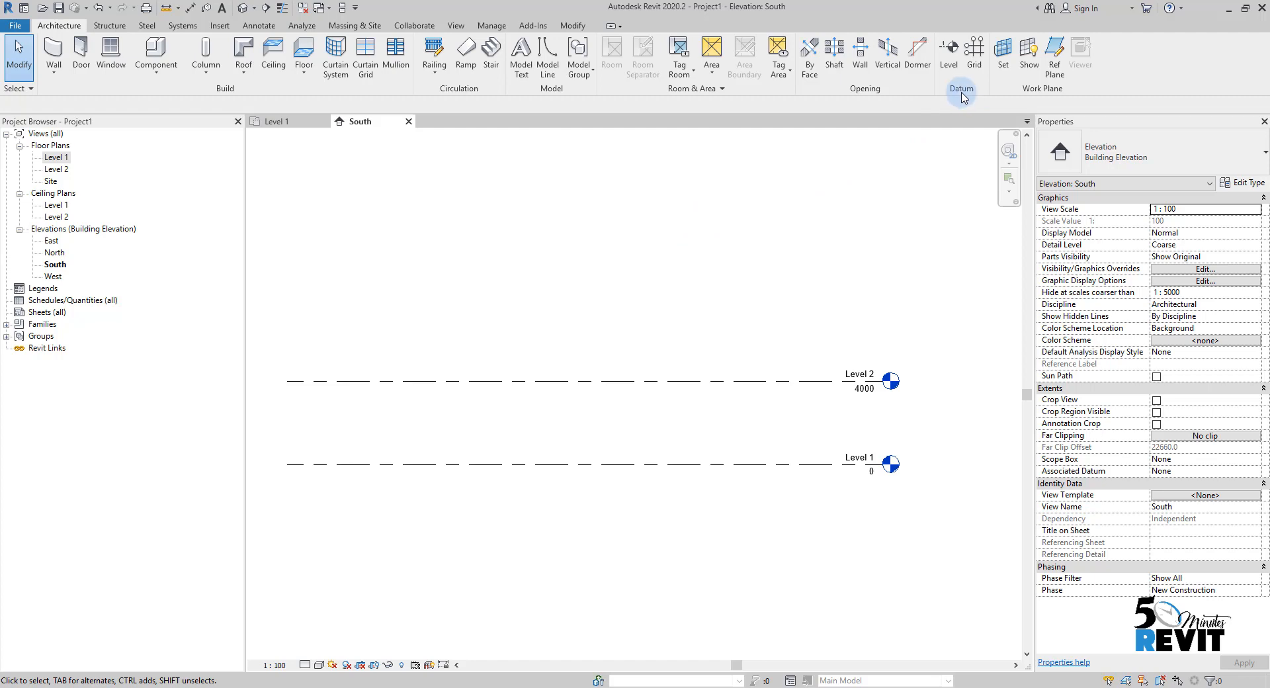
mouse_move(970, 96)
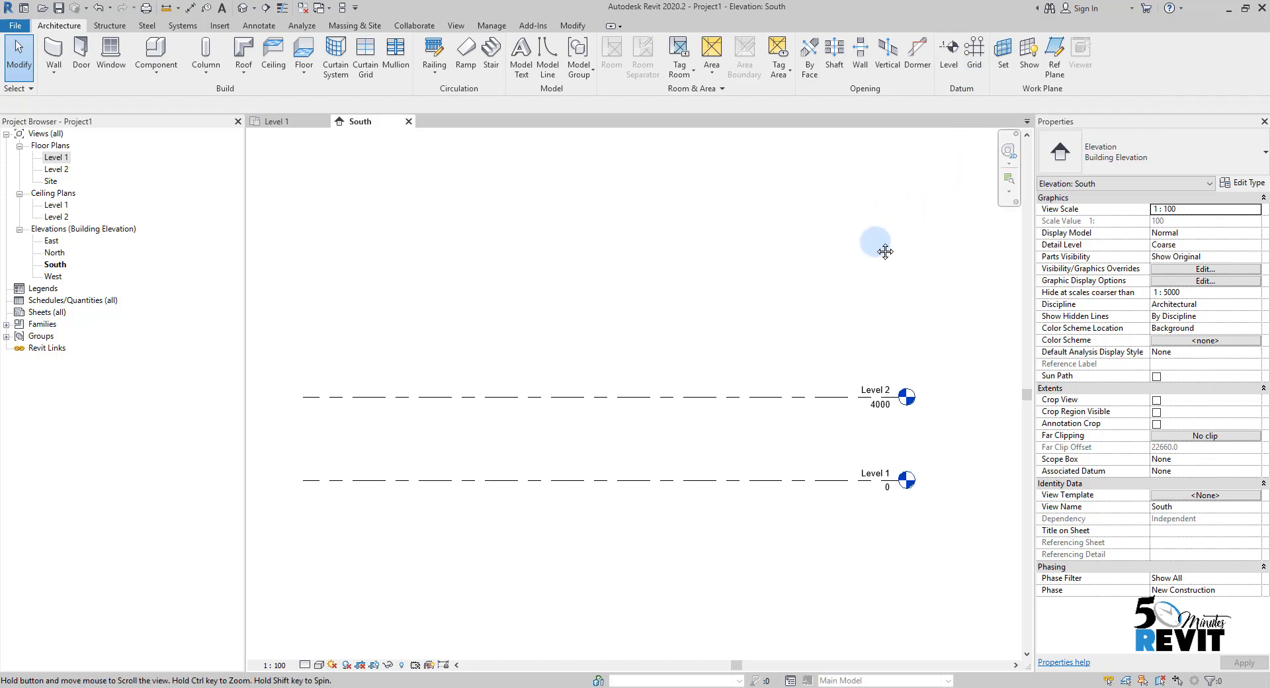
drag(885, 251, 885, 233)
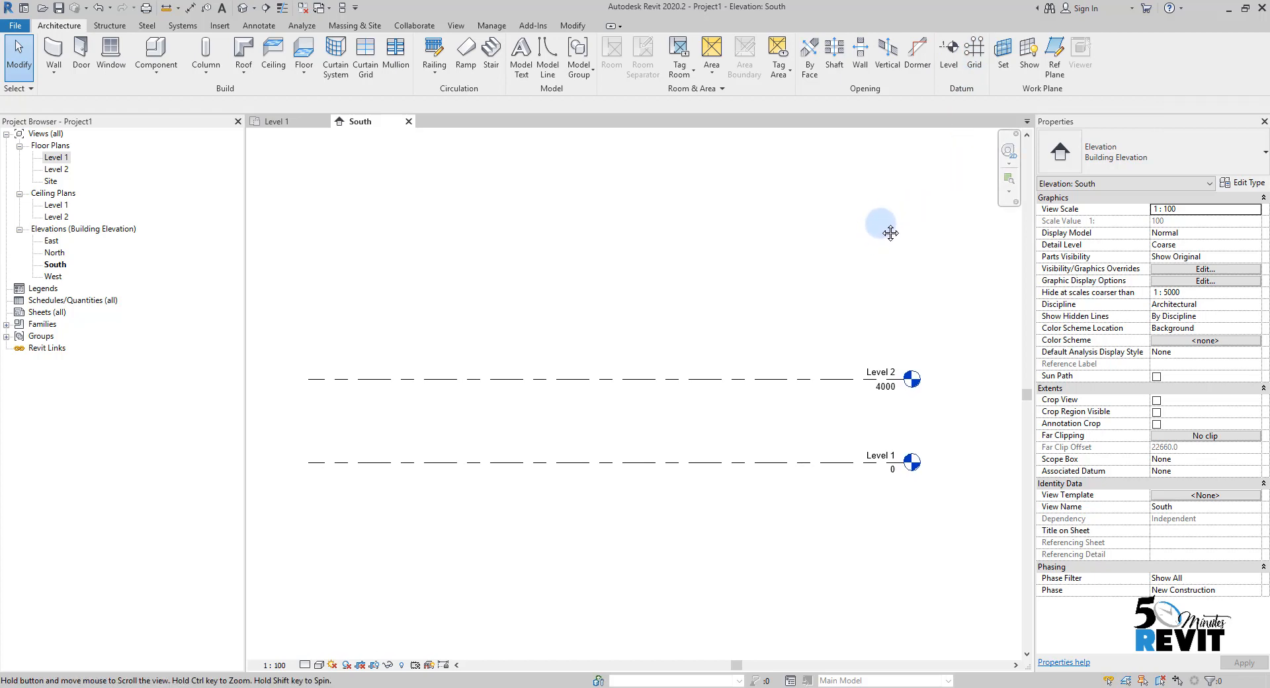
drag(881, 232, 897, 250)
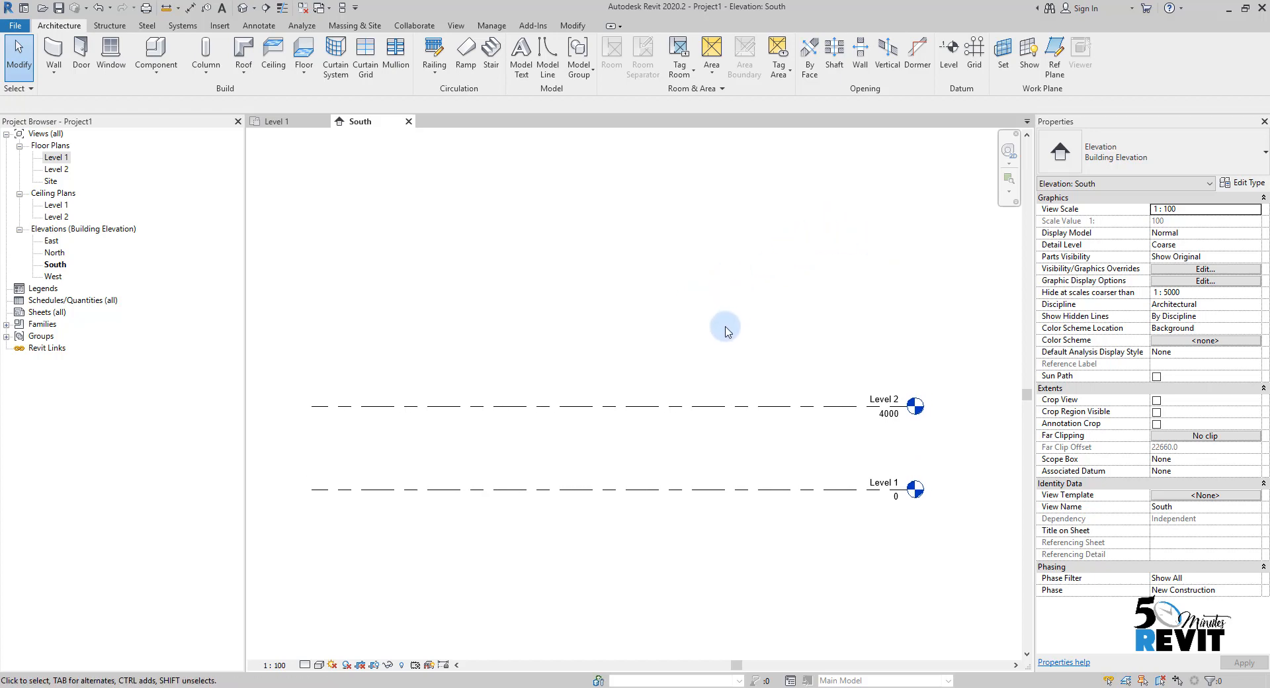
mouse_move(890, 316)
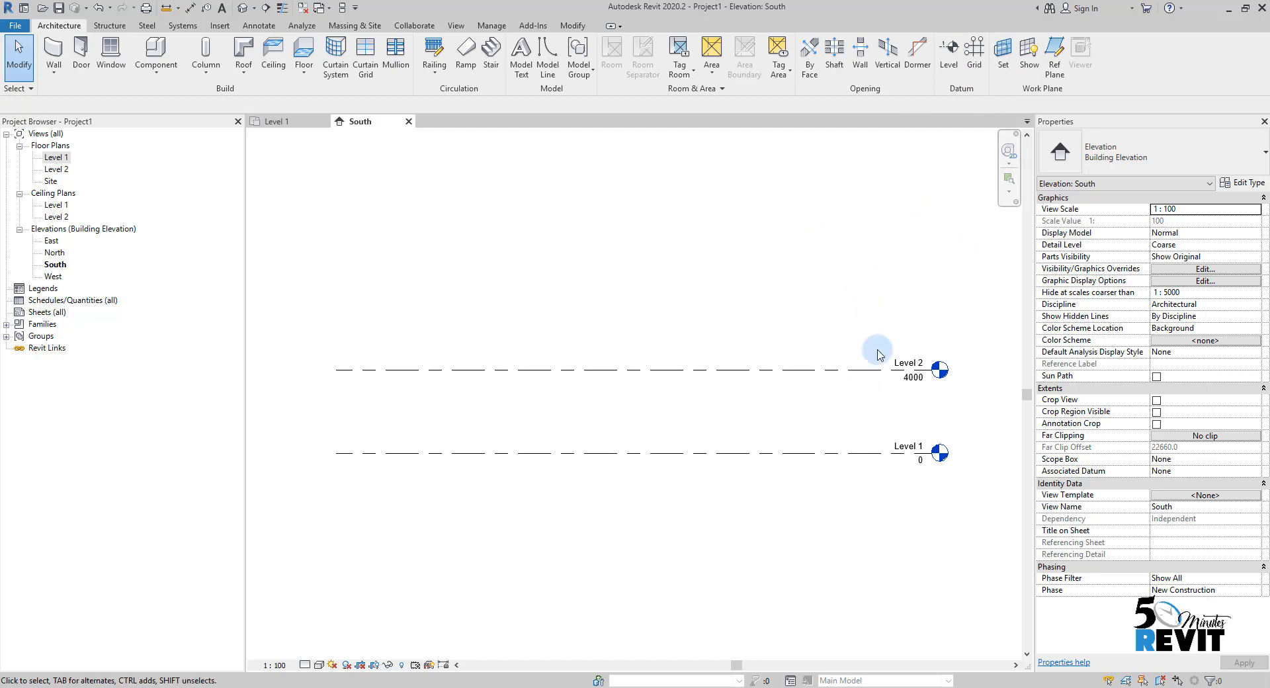
drag(878, 354, 820, 328)
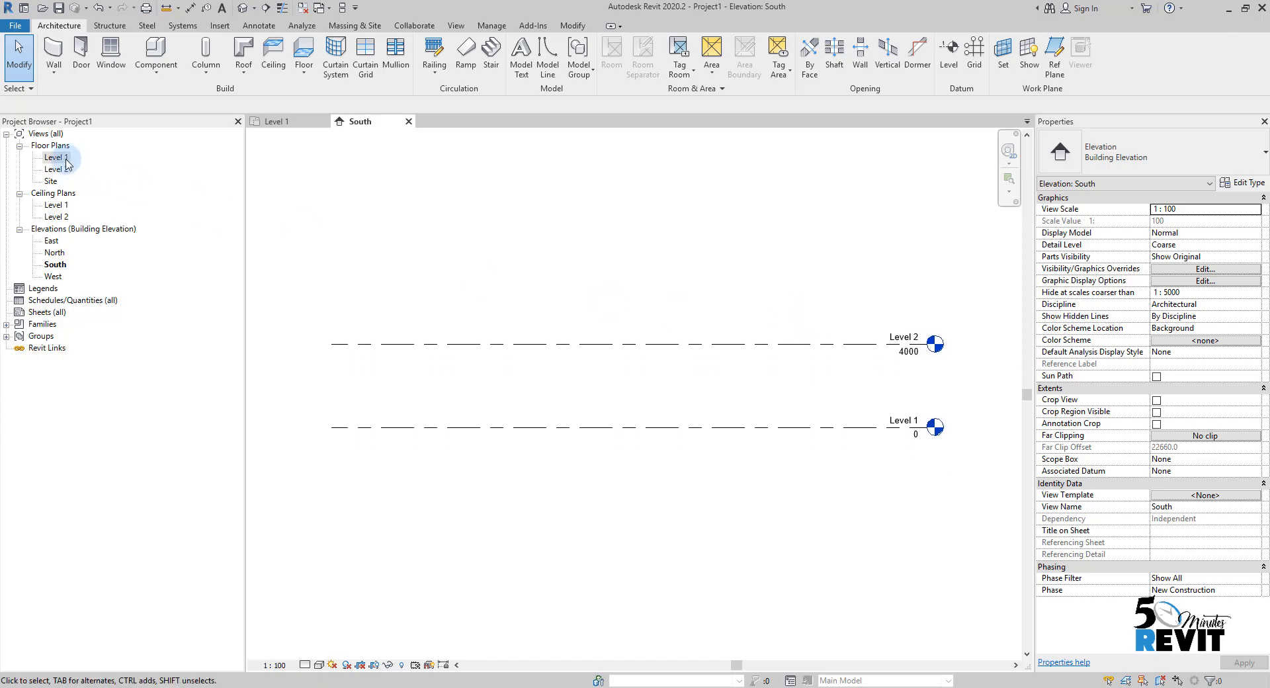
Step: On the Level 1 floor plan, place vertical grids 1 and 2 spaced 9000 apart
double_click(57, 158)
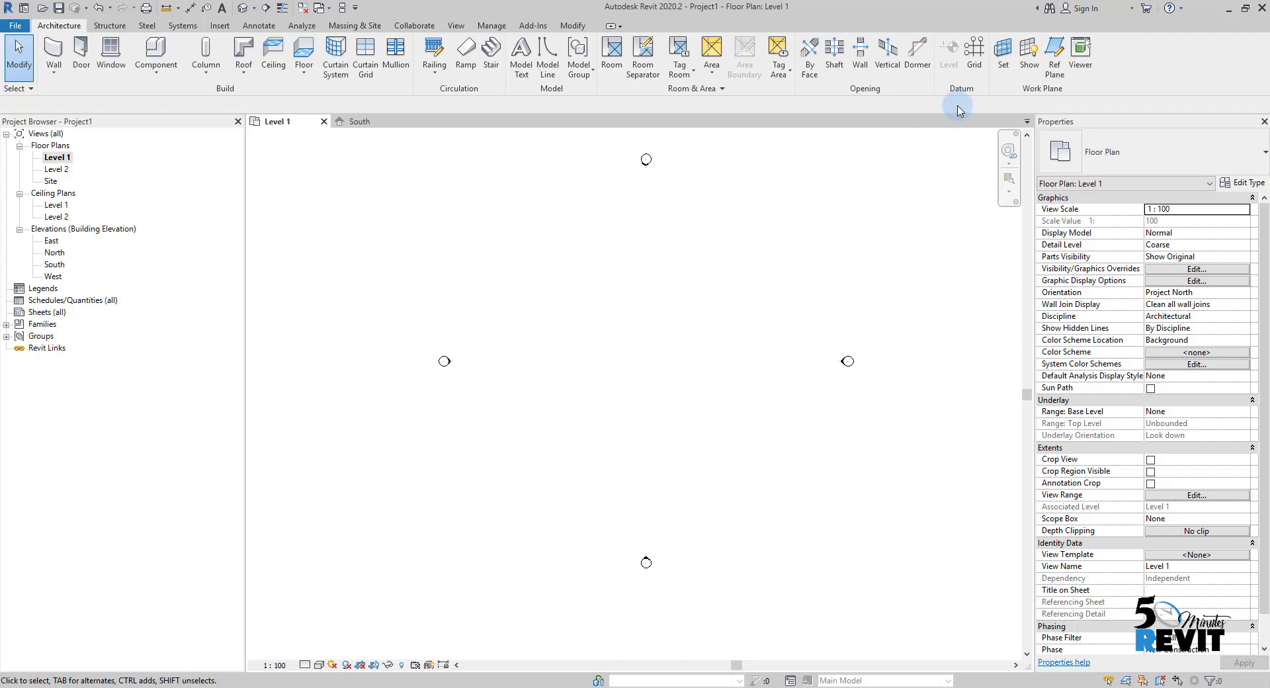
click(974, 56)
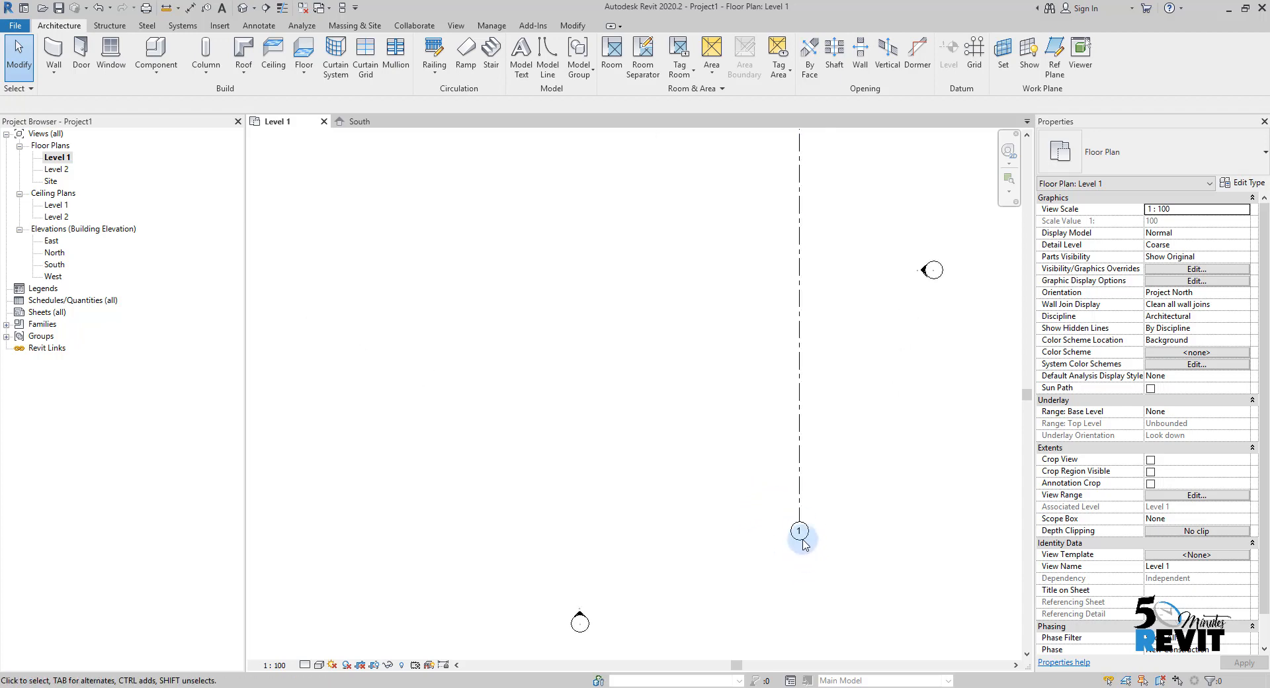
click(799, 530)
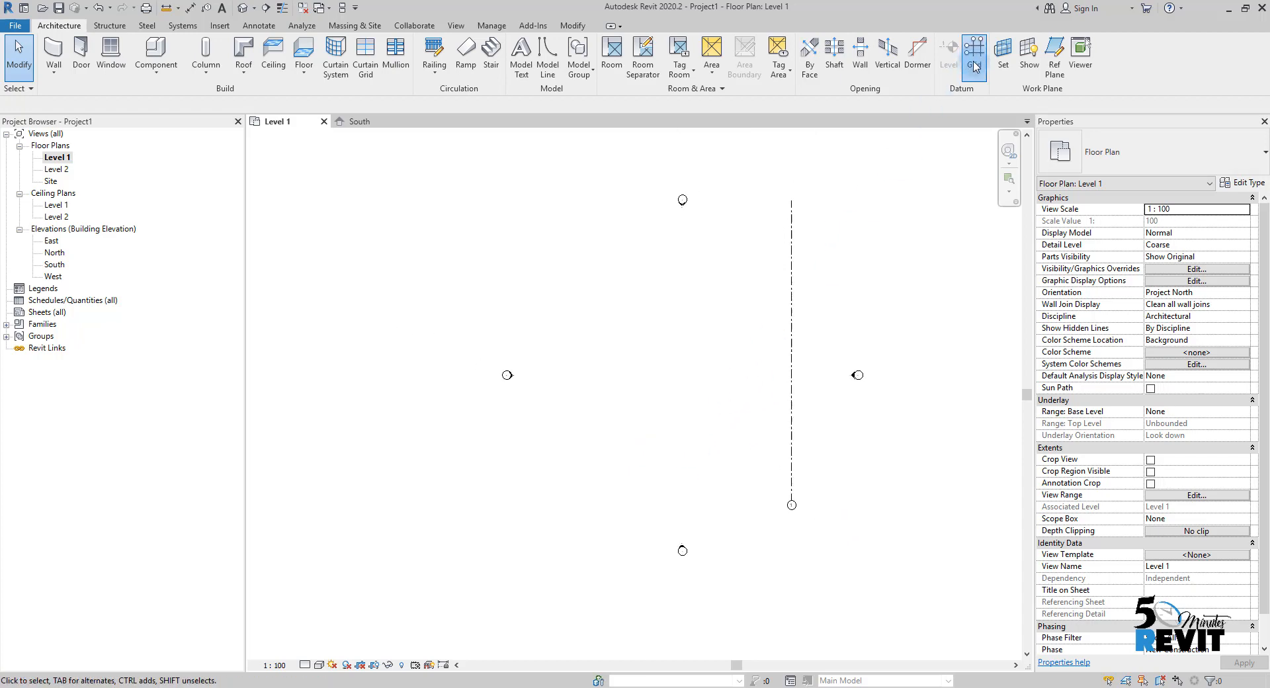
click(974, 54)
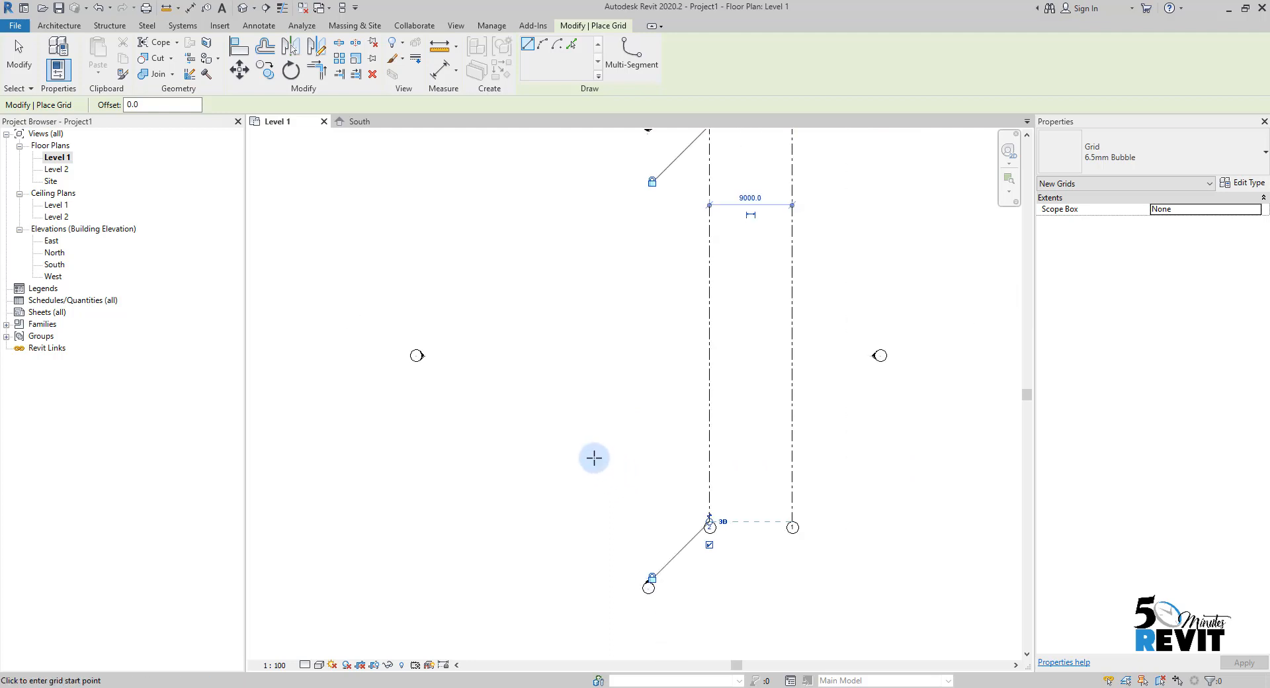
drag(594, 458, 652, 535)
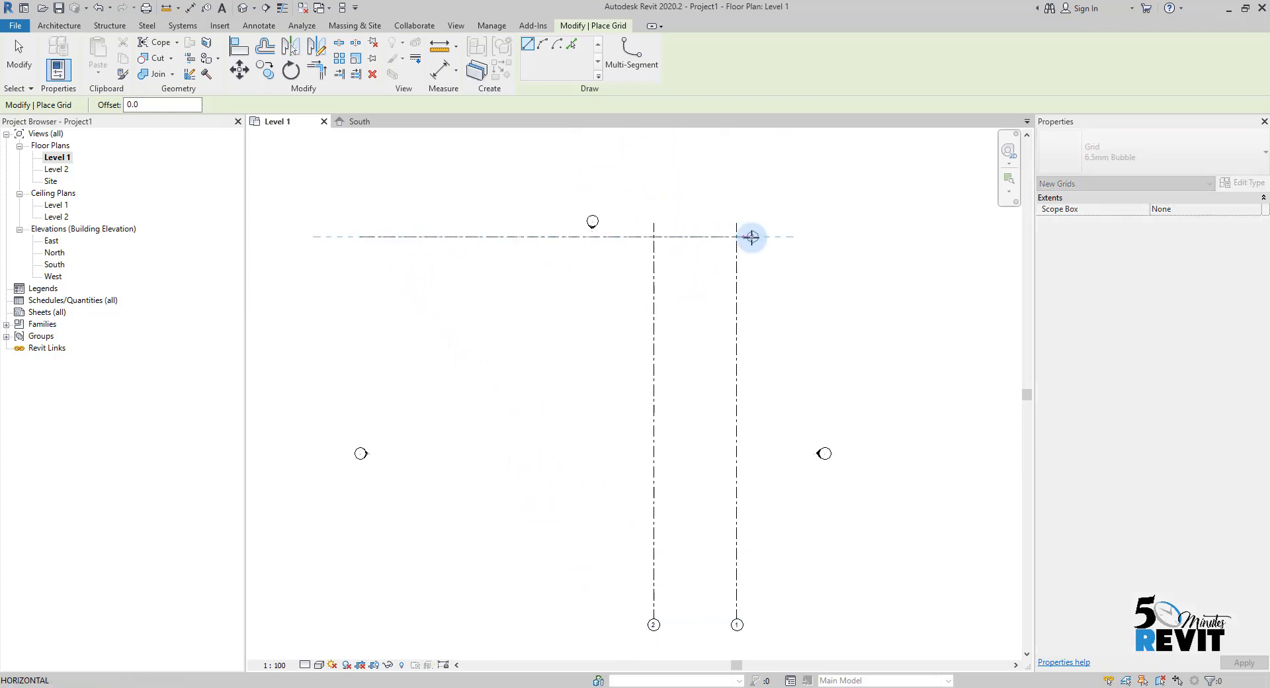
Step: Finish the horizontal grid, rename it A, and start placing grid B below it
click(752, 236)
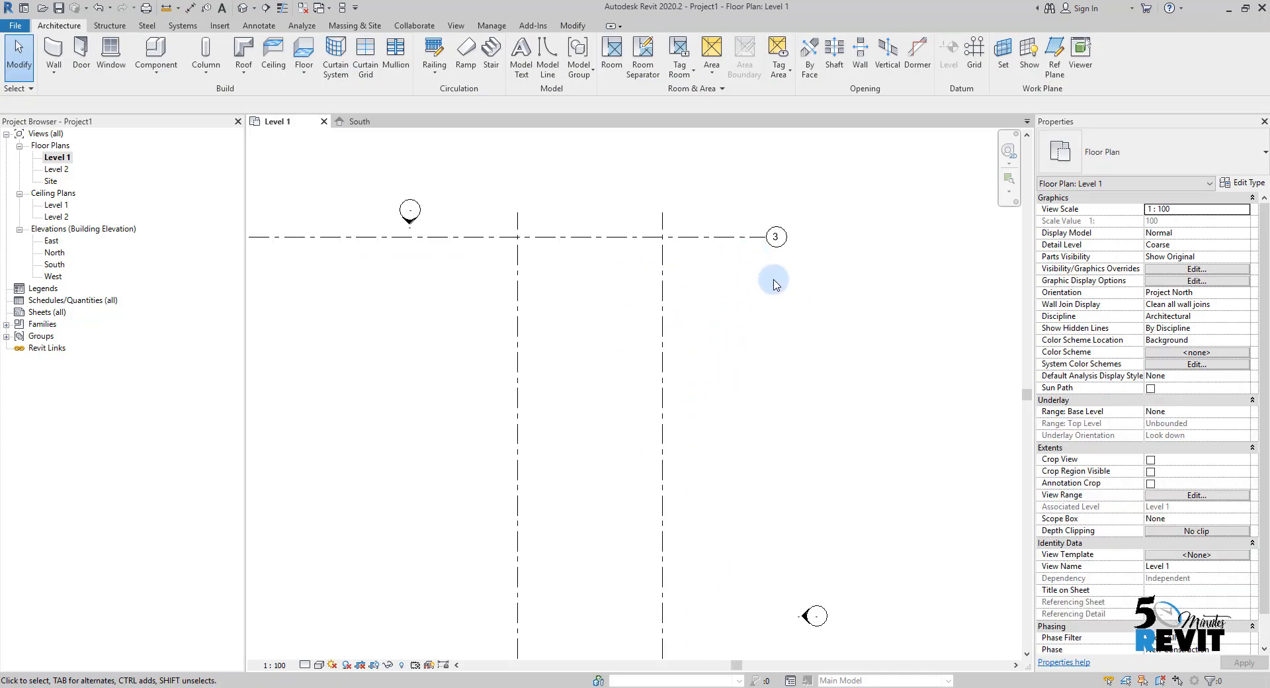
click(775, 235)
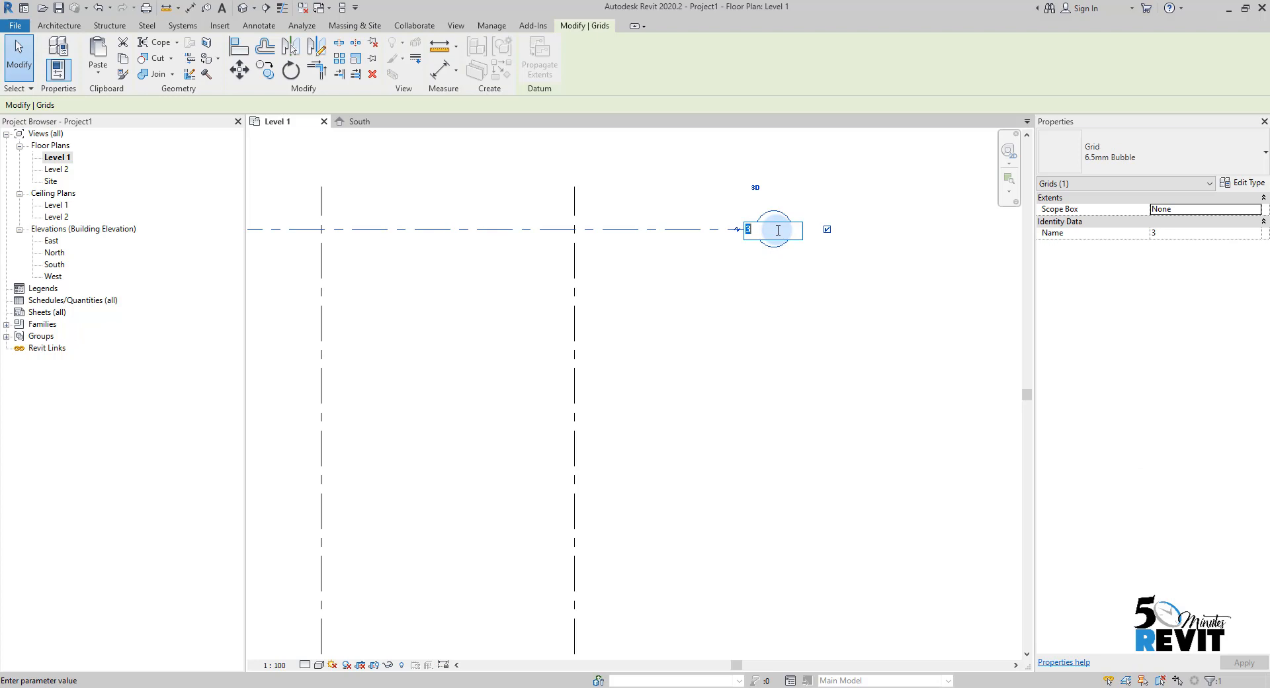
text(A)
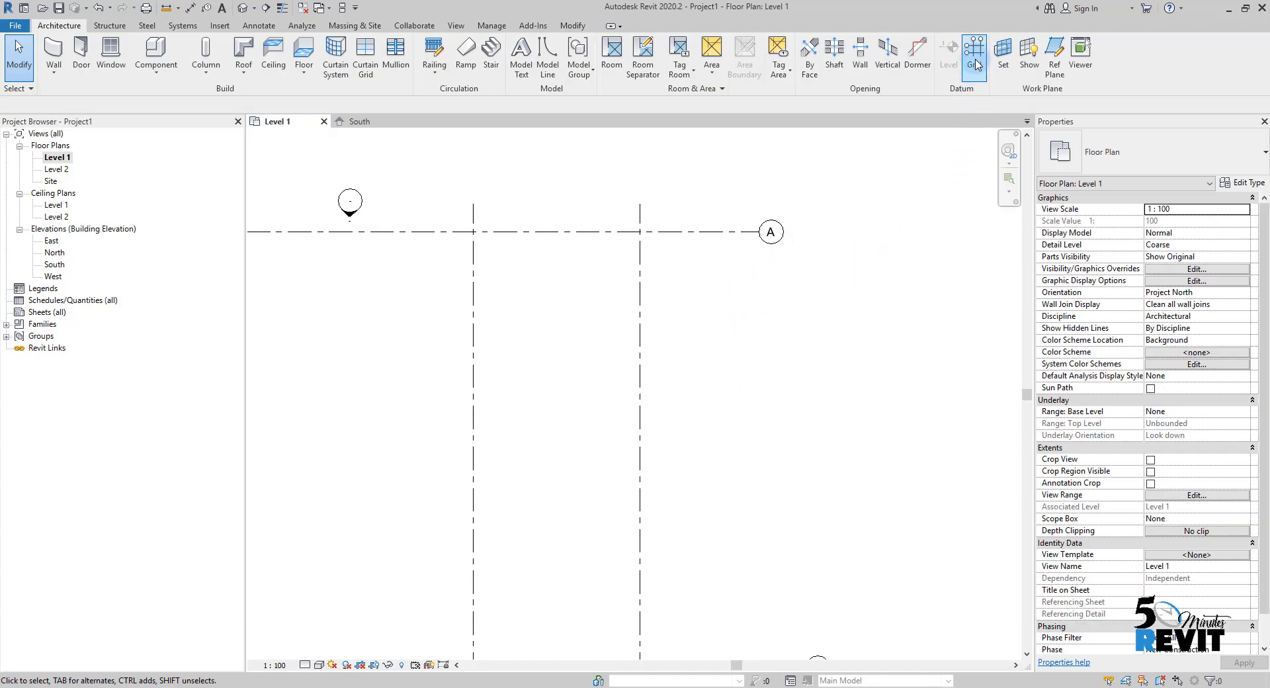
click(975, 57)
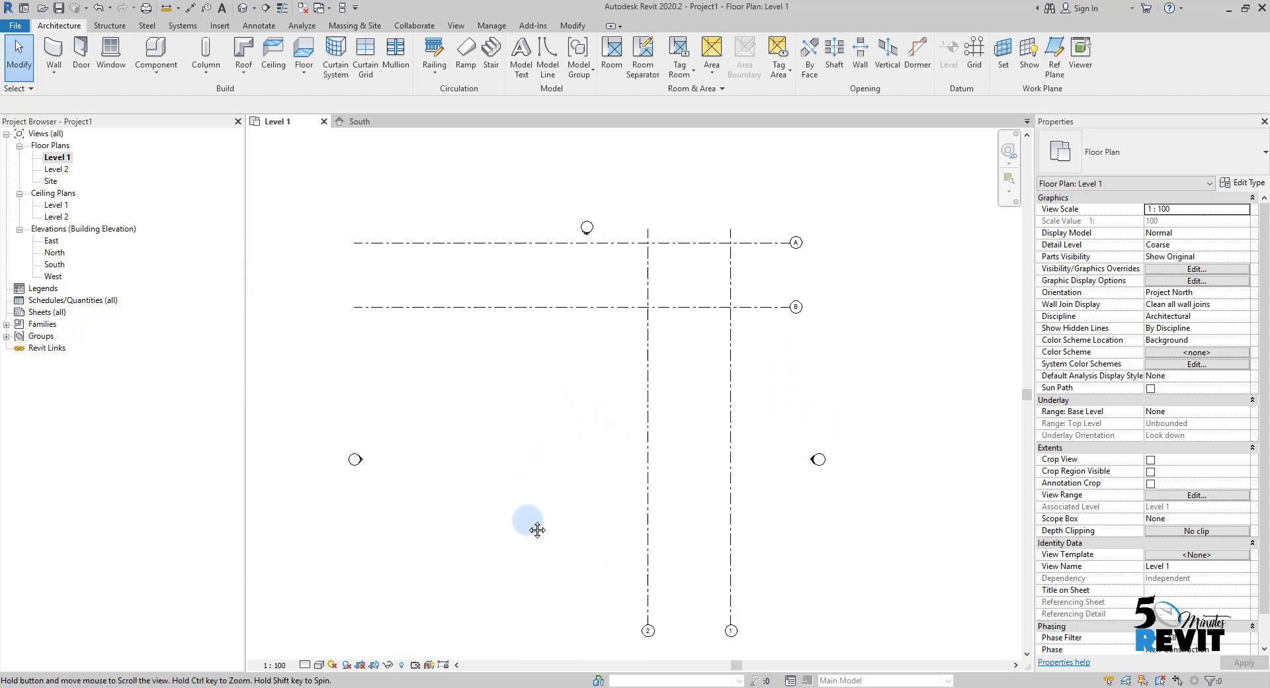
Step: Inspect grids 1 and 2 in the South and North elevations and open the next elevation
drag(527, 523, 596, 546)
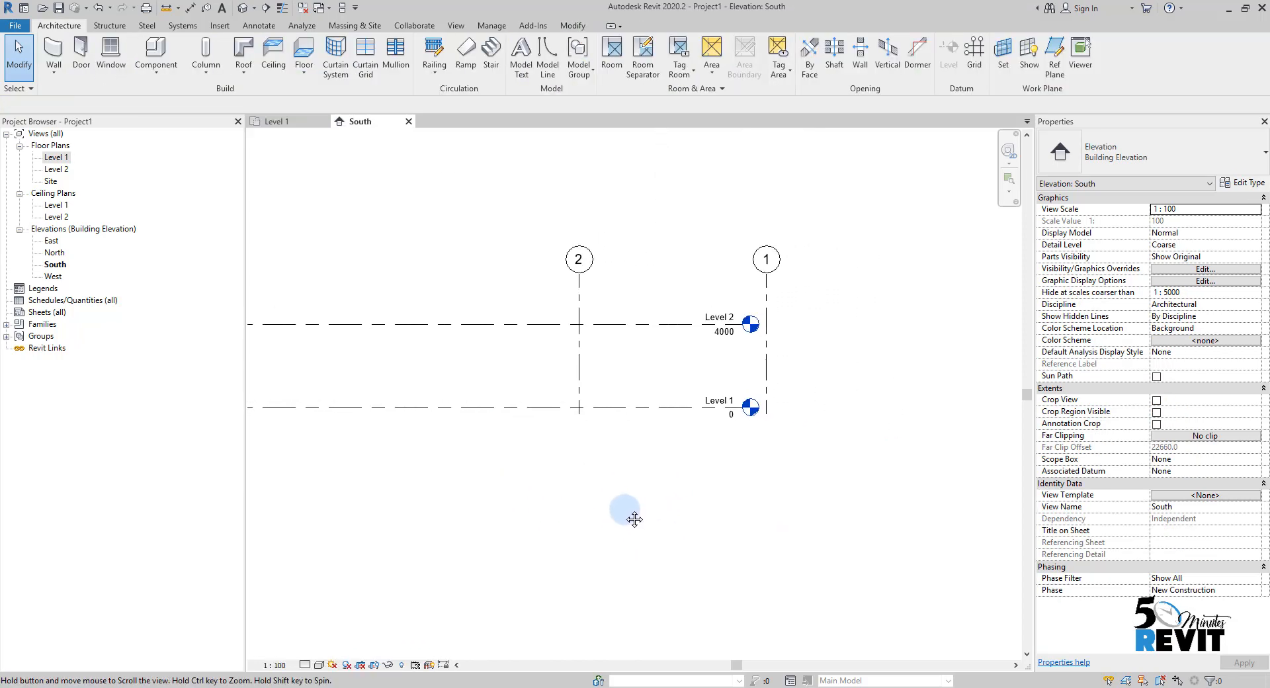
drag(626, 520, 582, 452)
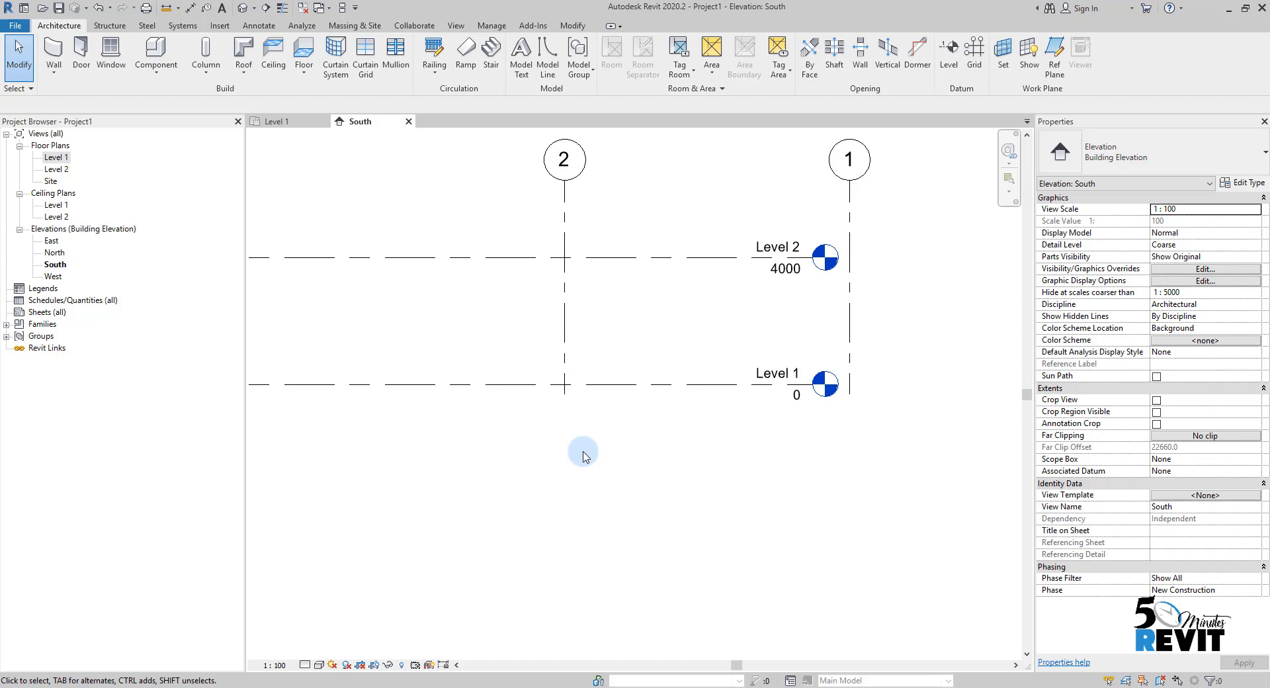
drag(583, 457, 587, 557)
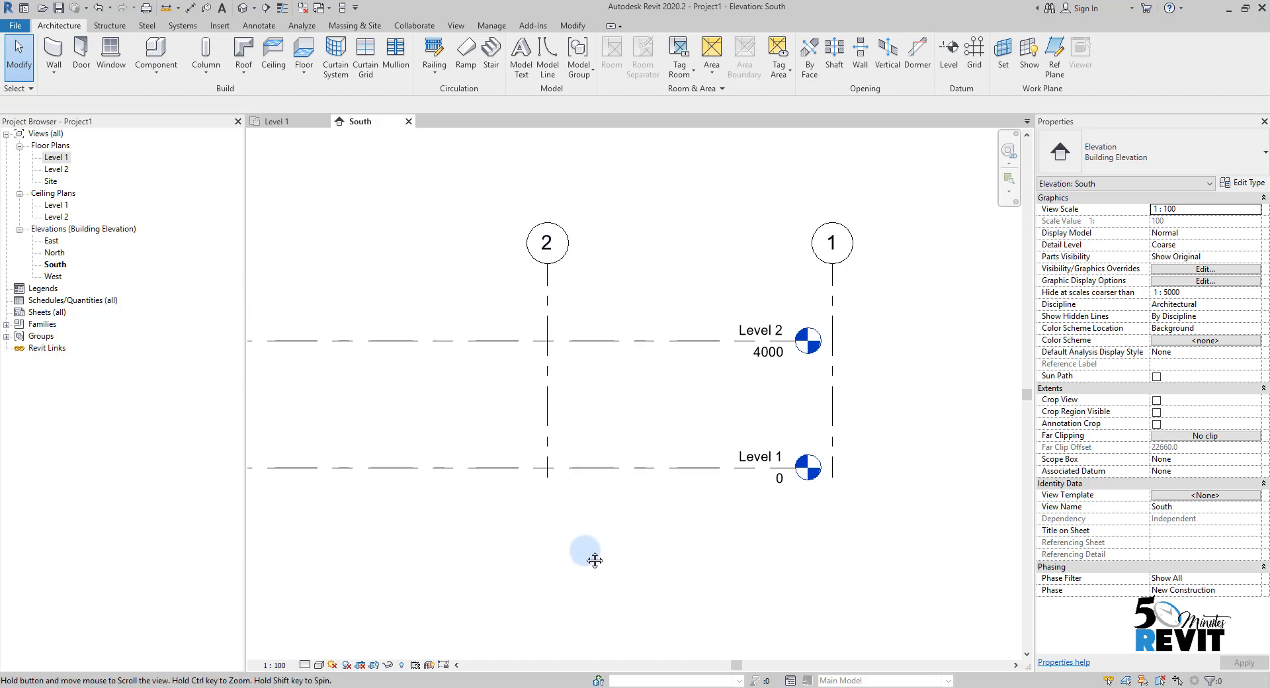
drag(588, 560, 682, 536)
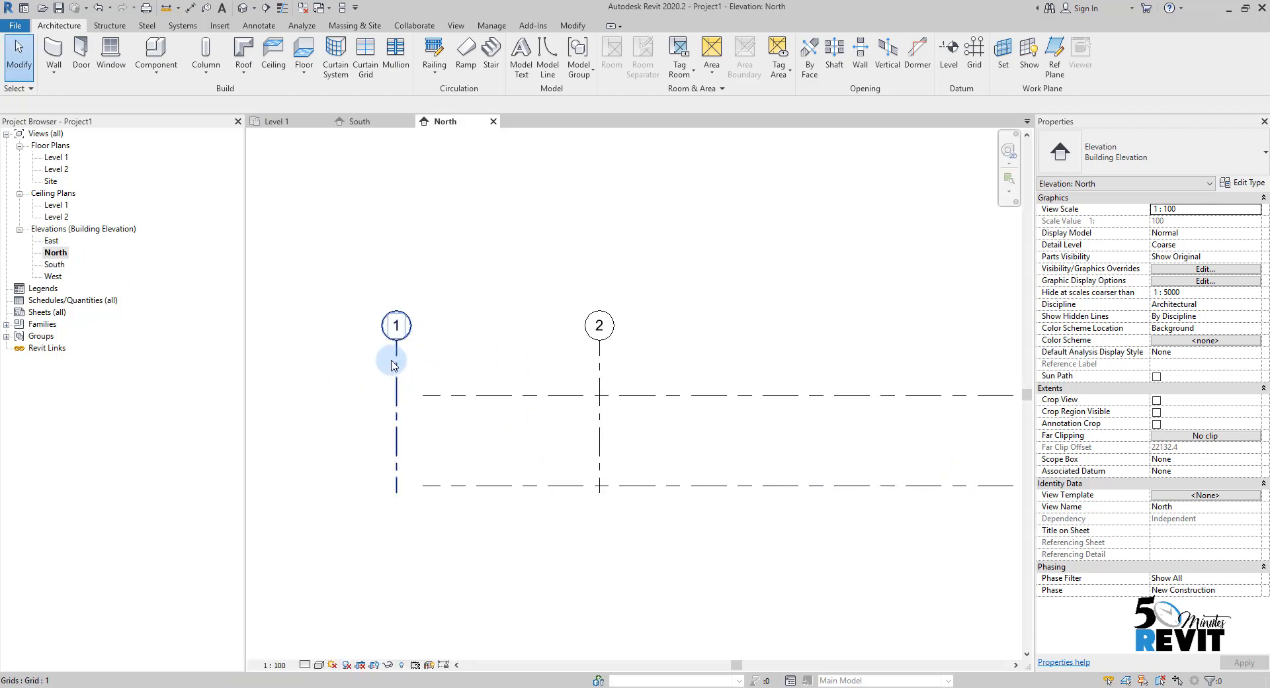
click(52, 241)
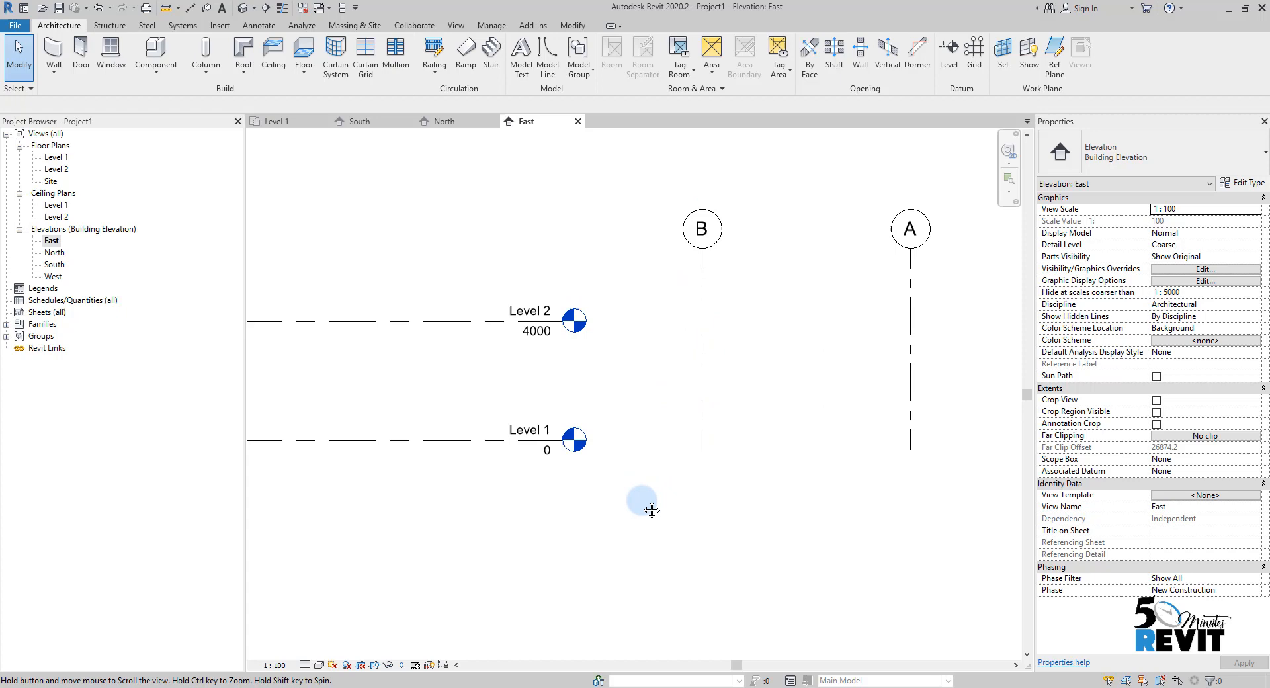
double_click(57, 158)
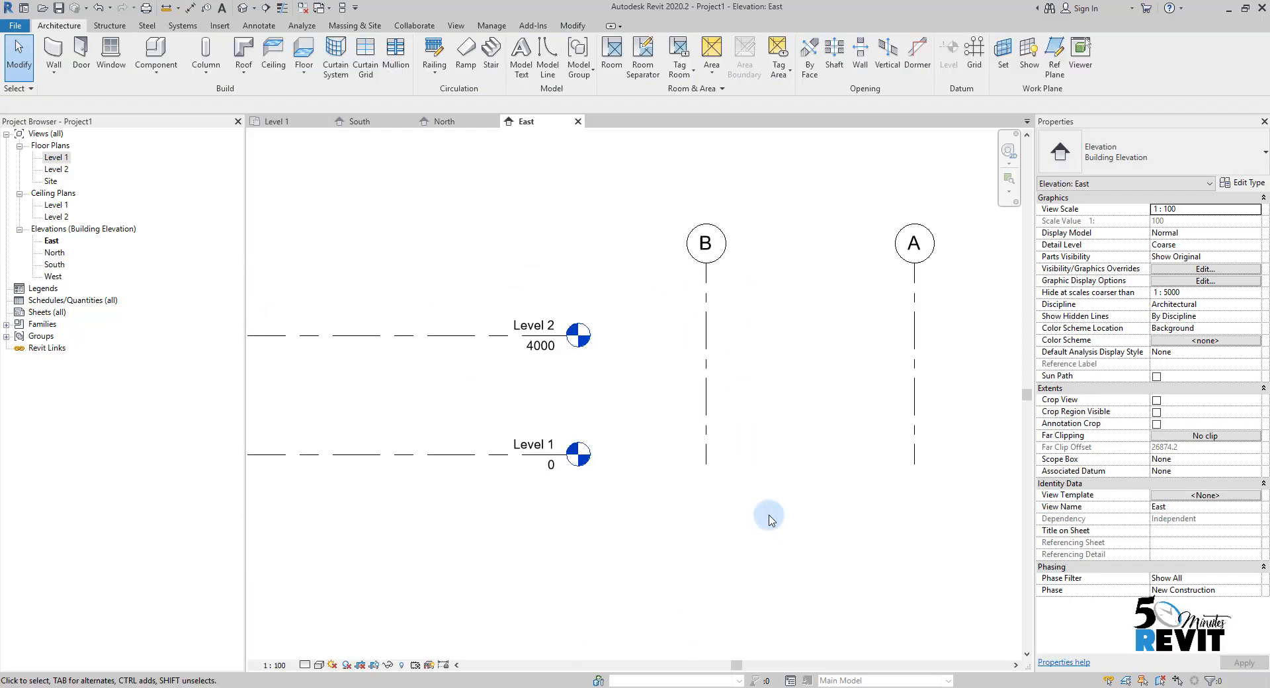
mouse_move(749, 435)
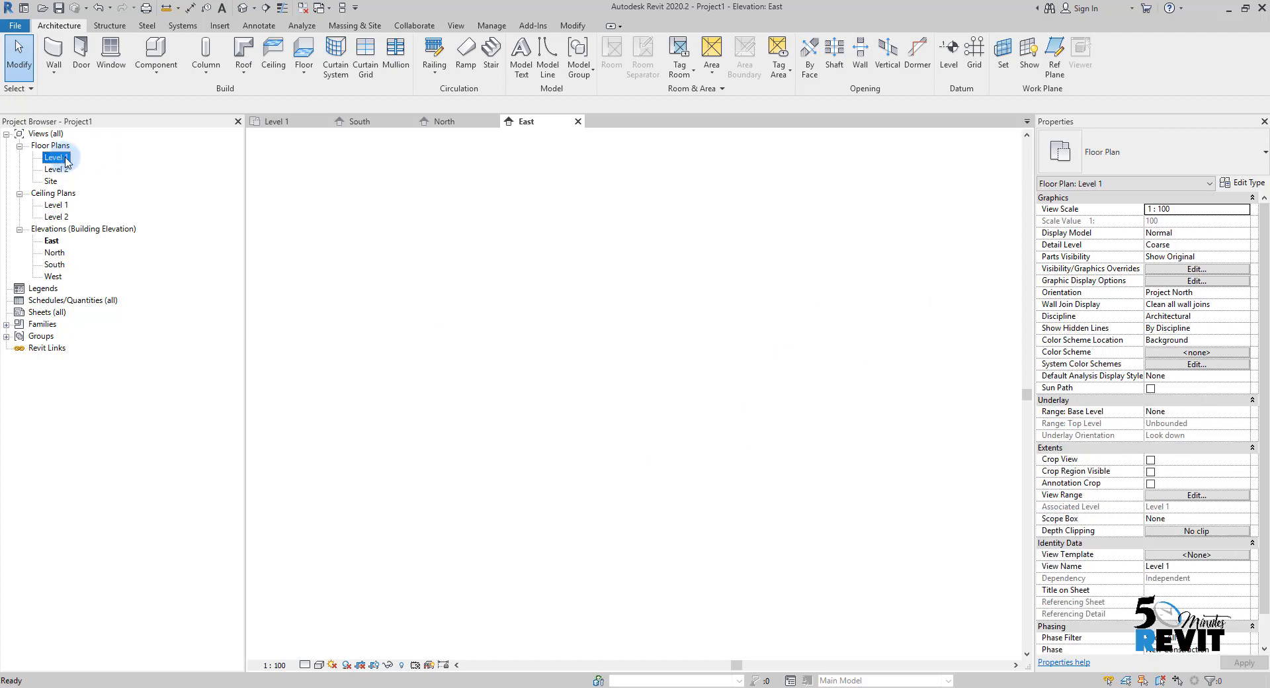
Step: With the Level tool at offset 4000, place Level 3 at 8000 and Level 4 at 12000
double_click(54, 158)
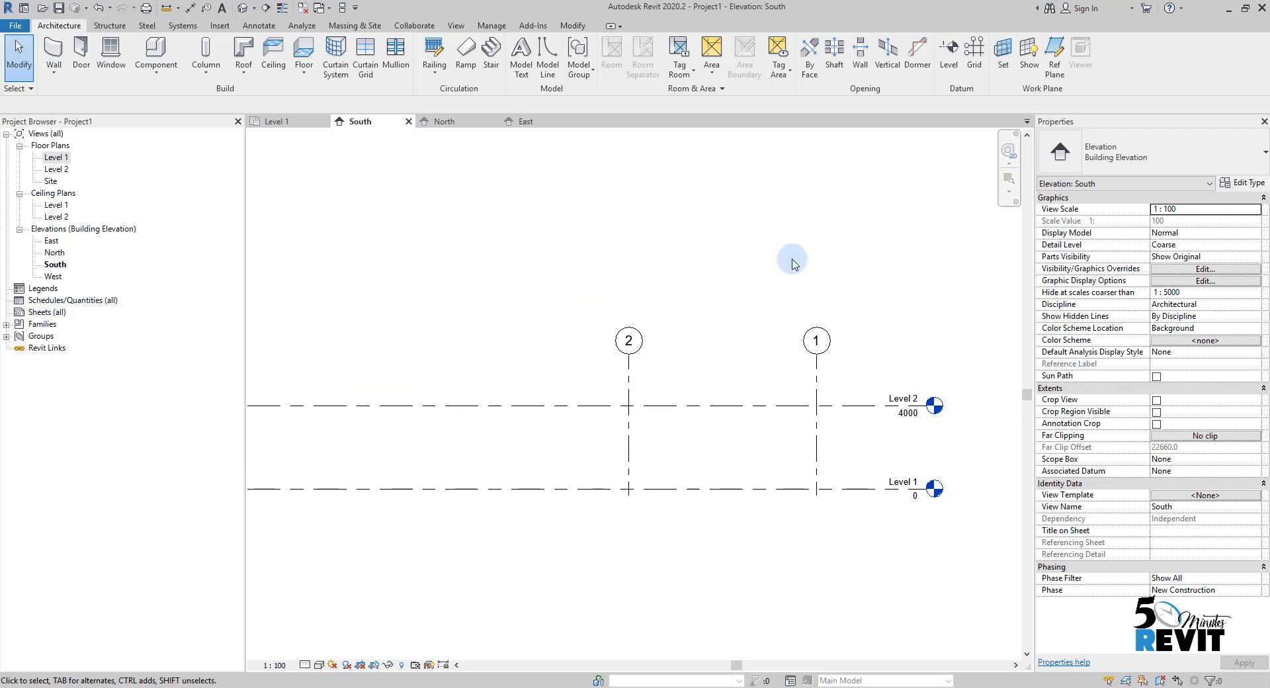
click(947, 57)
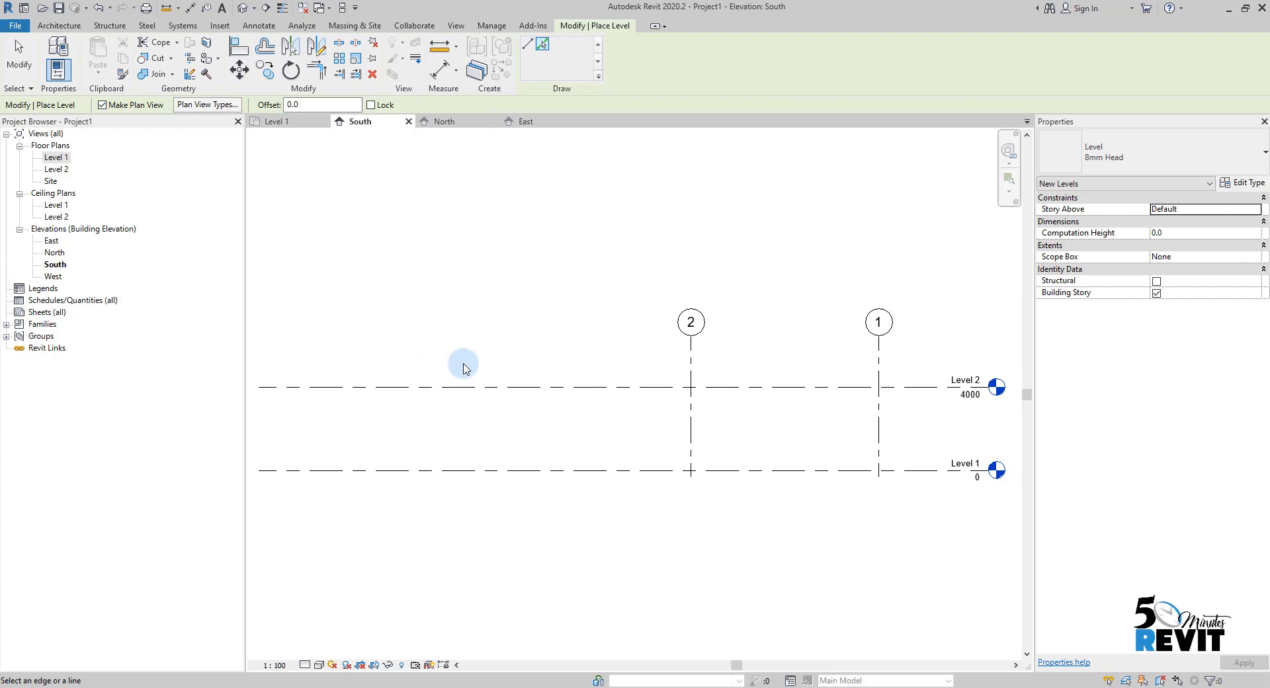
click(322, 104)
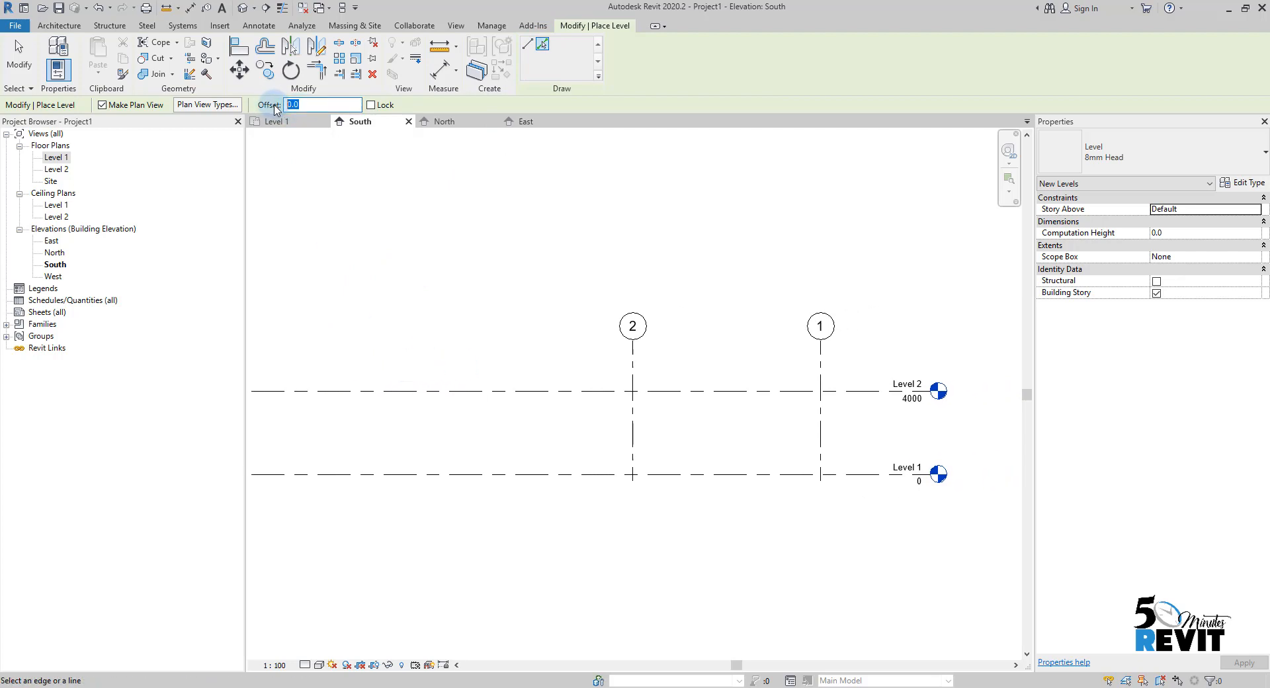
text(4000)
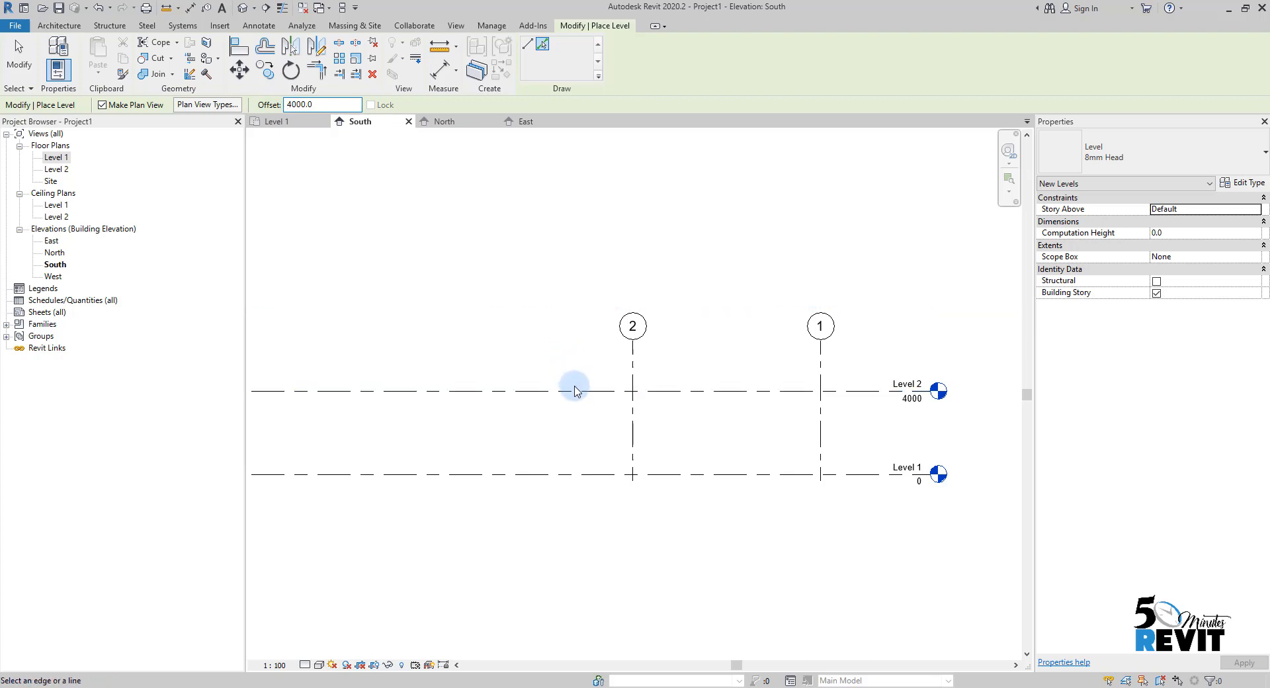
mouse_move(558, 365)
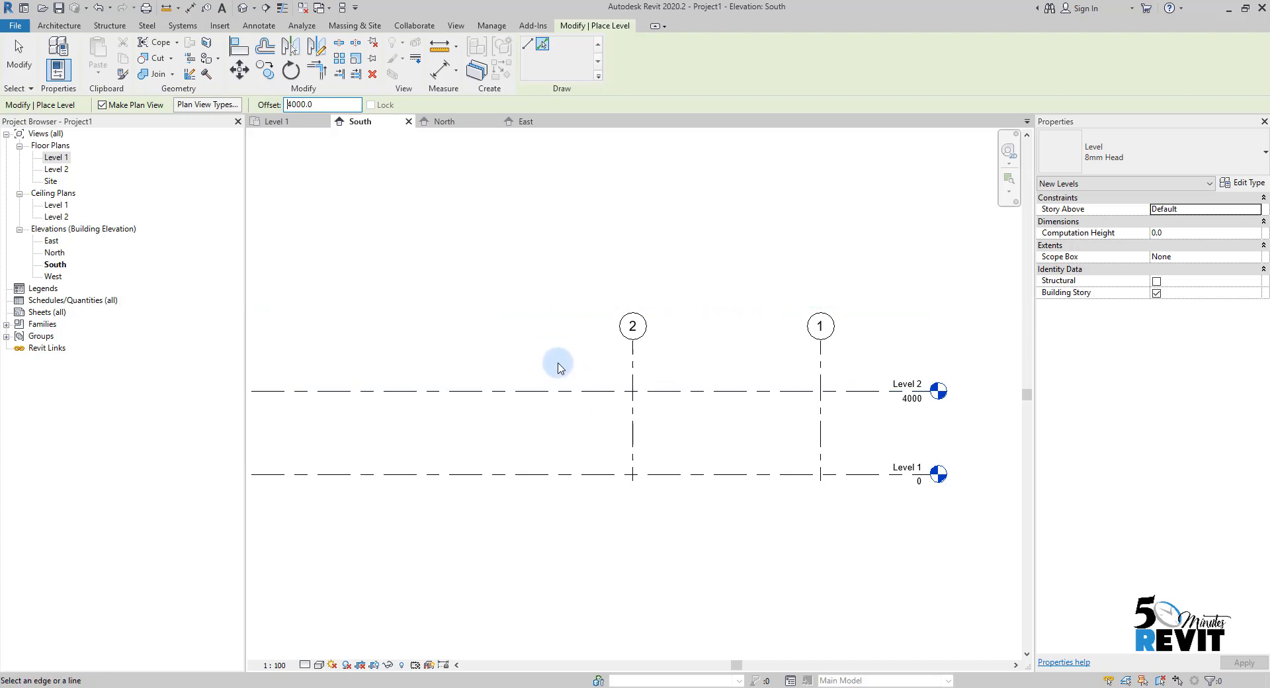
mouse_move(564, 380)
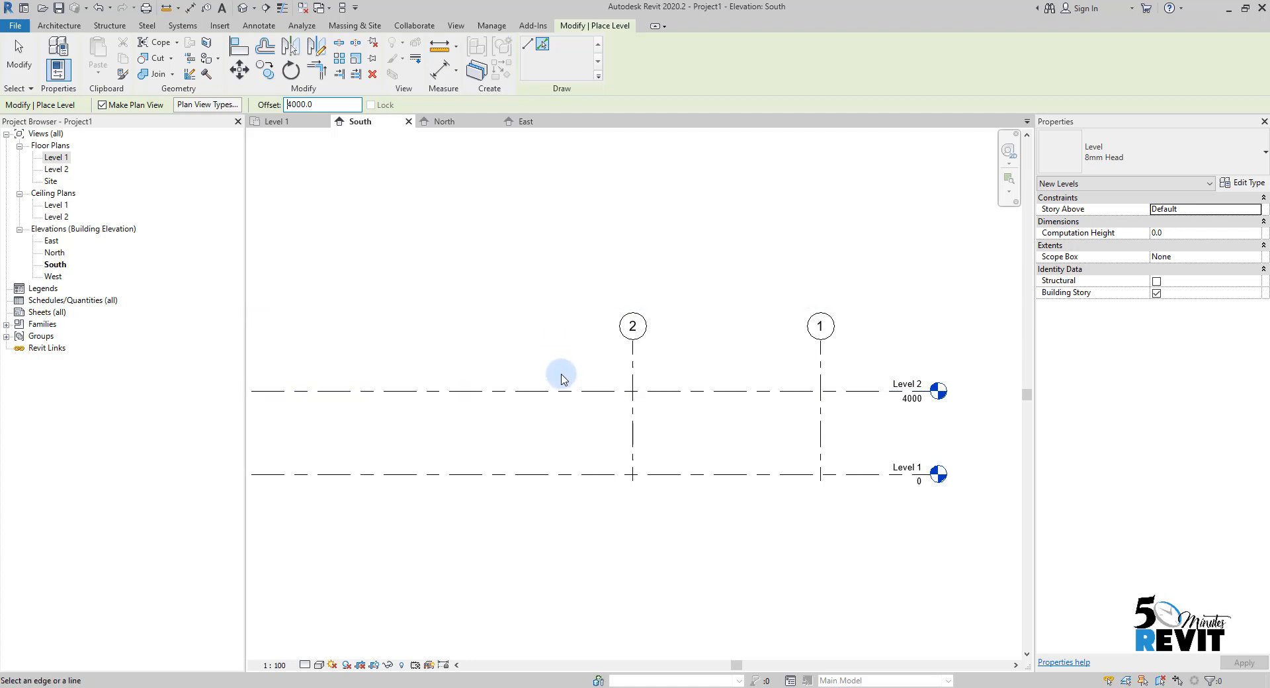
mouse_move(565, 391)
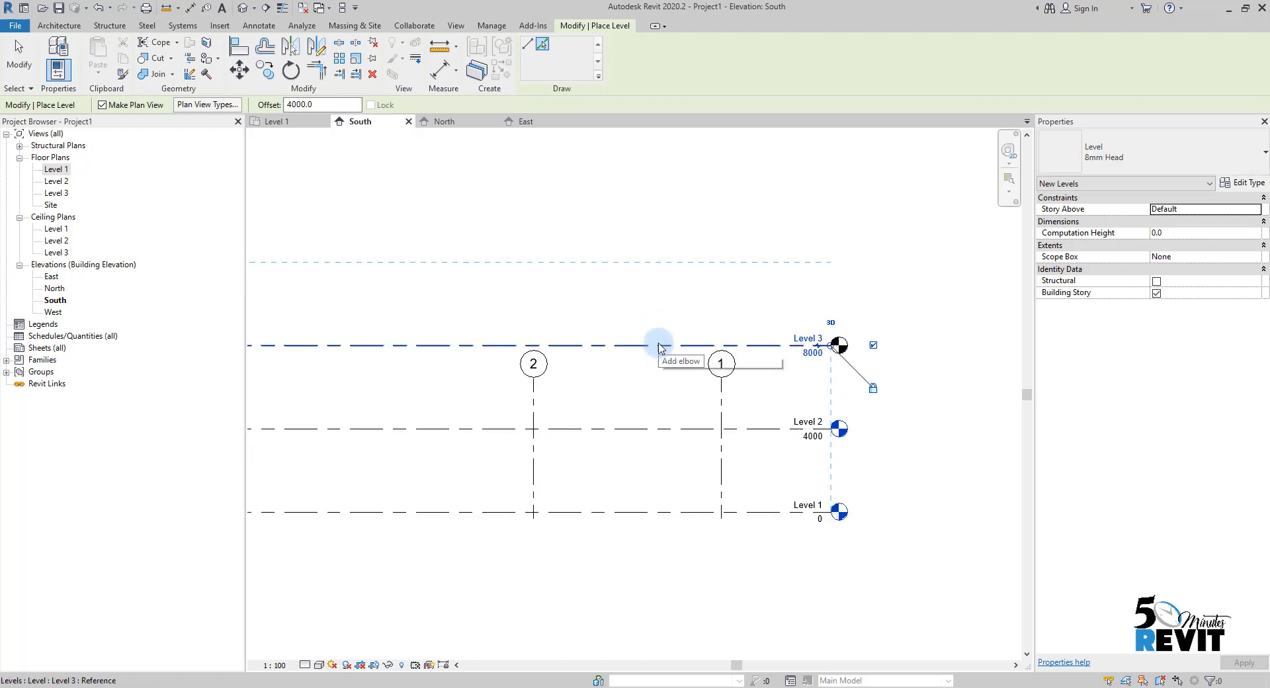
click(658, 347)
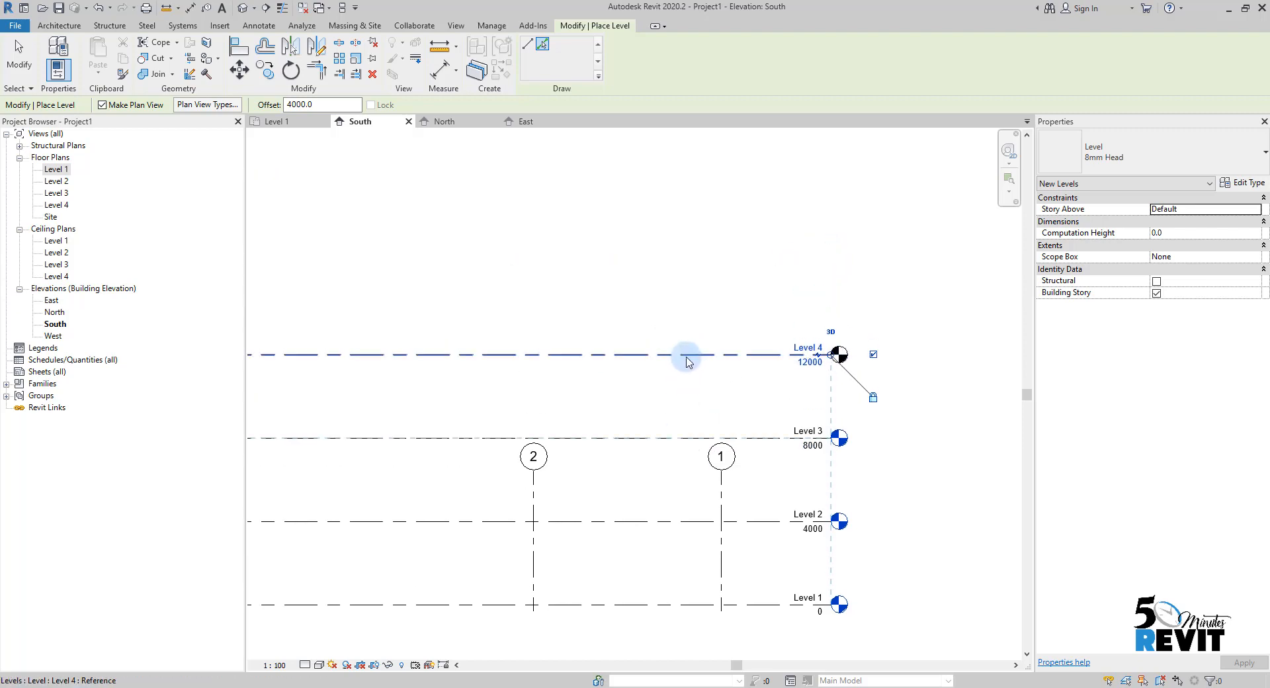
click(686, 354)
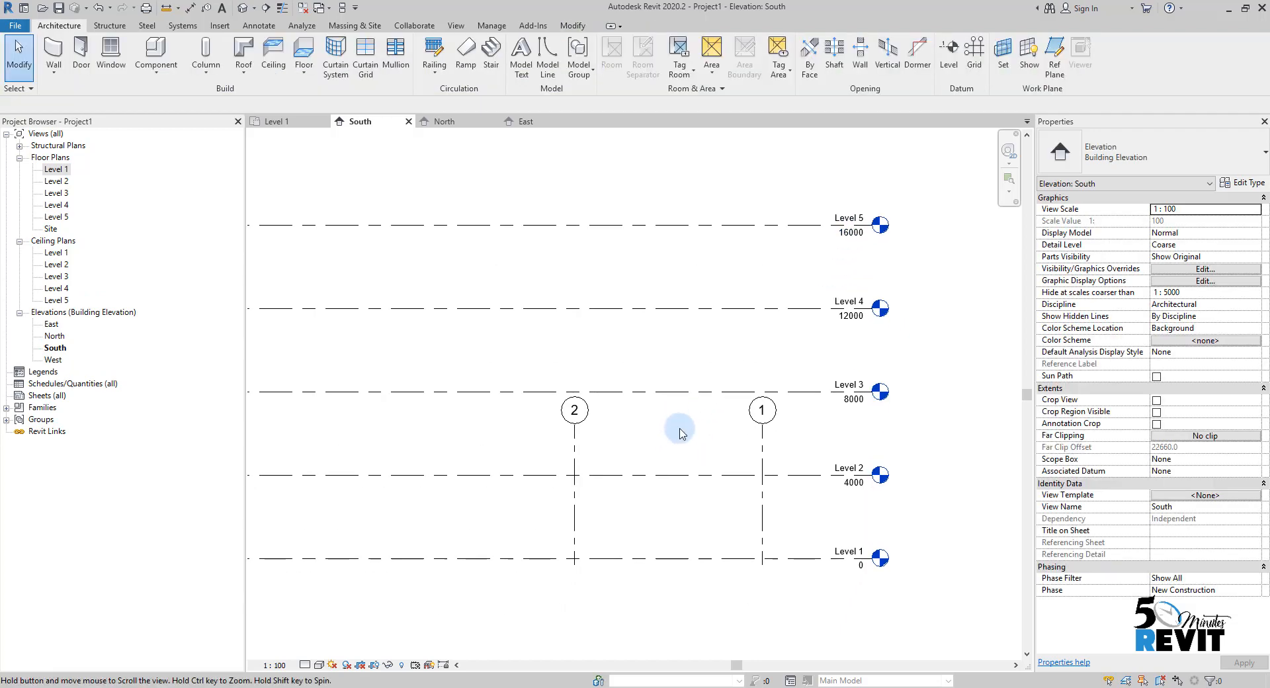
mouse_move(880, 311)
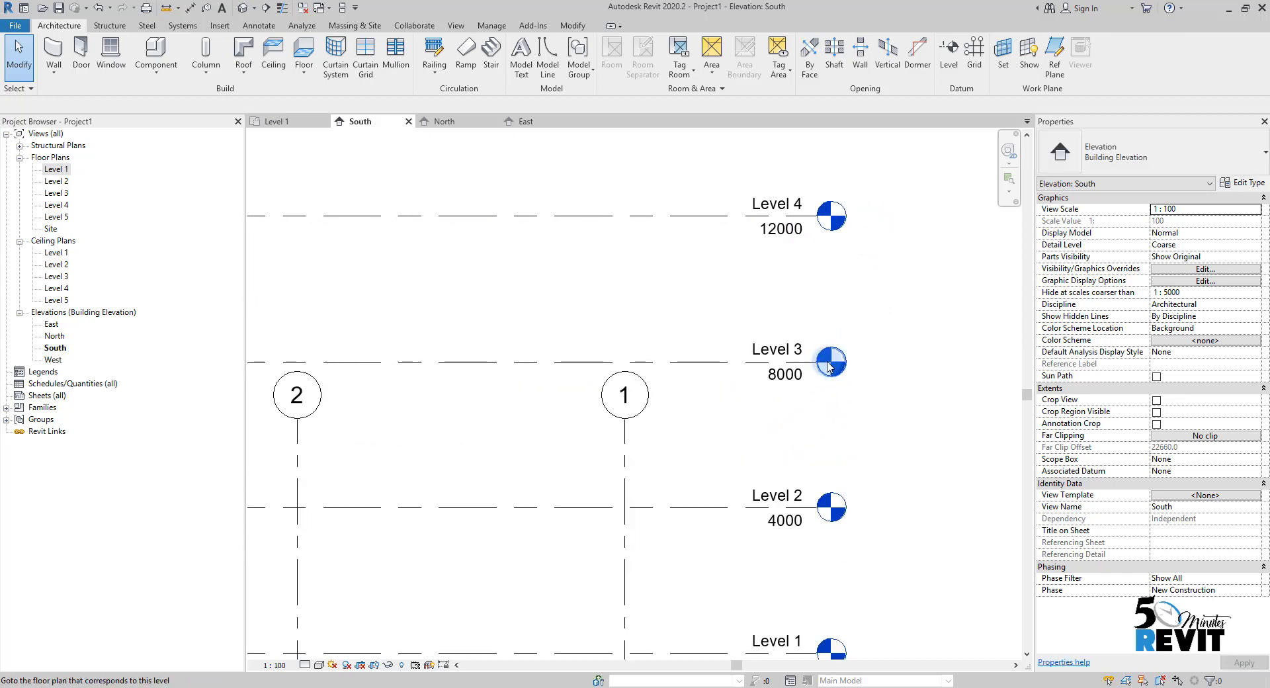
Step: Drag grid 1's top end above Level 3 in the South elevation
double_click(828, 361)
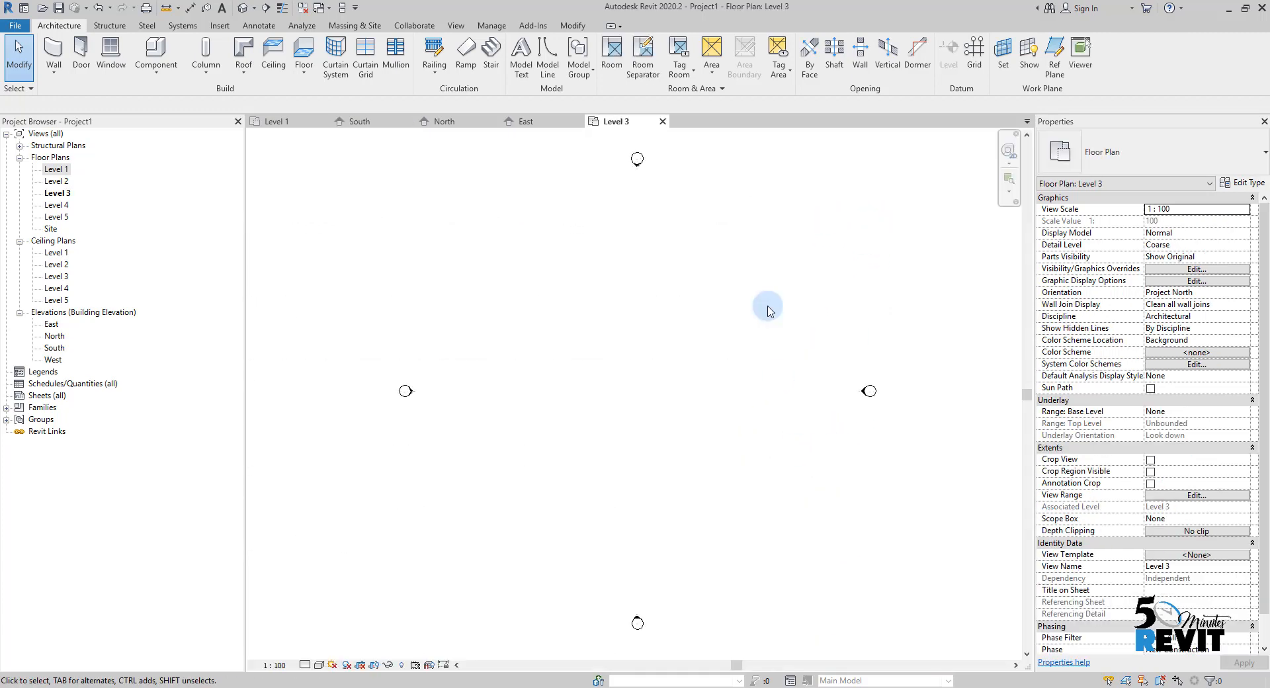
click(359, 120)
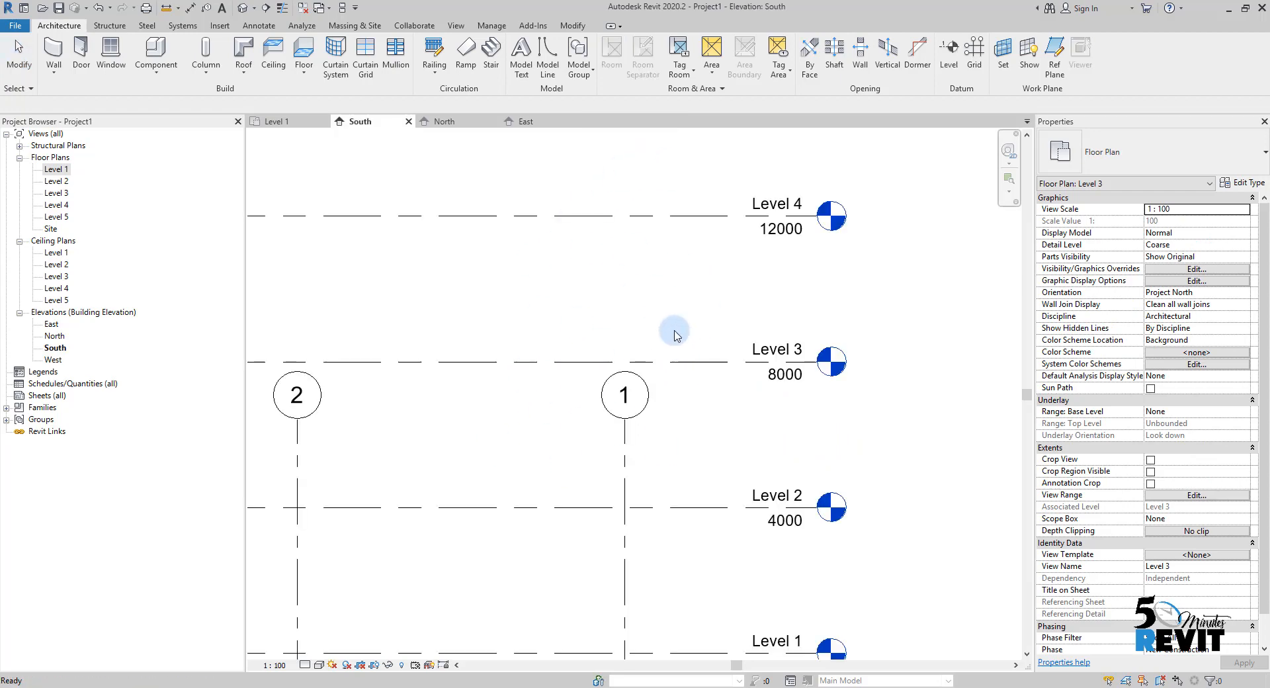
click(764, 437)
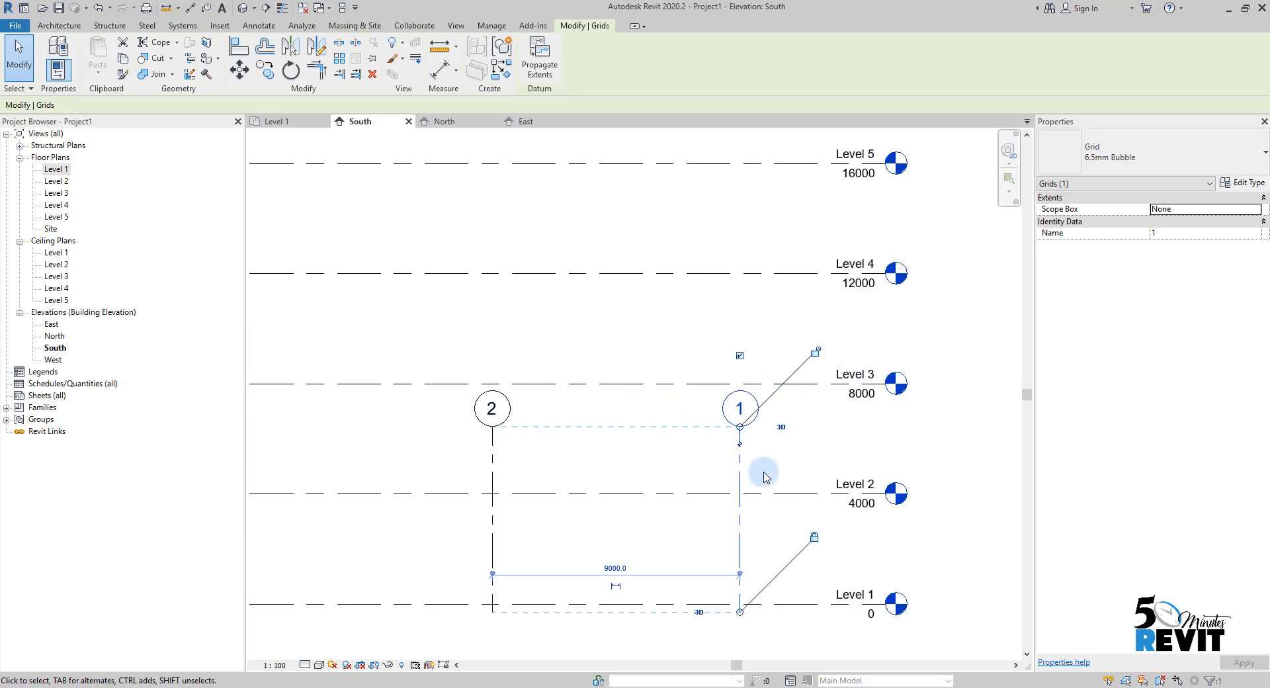
drag(739, 408, 740, 365)
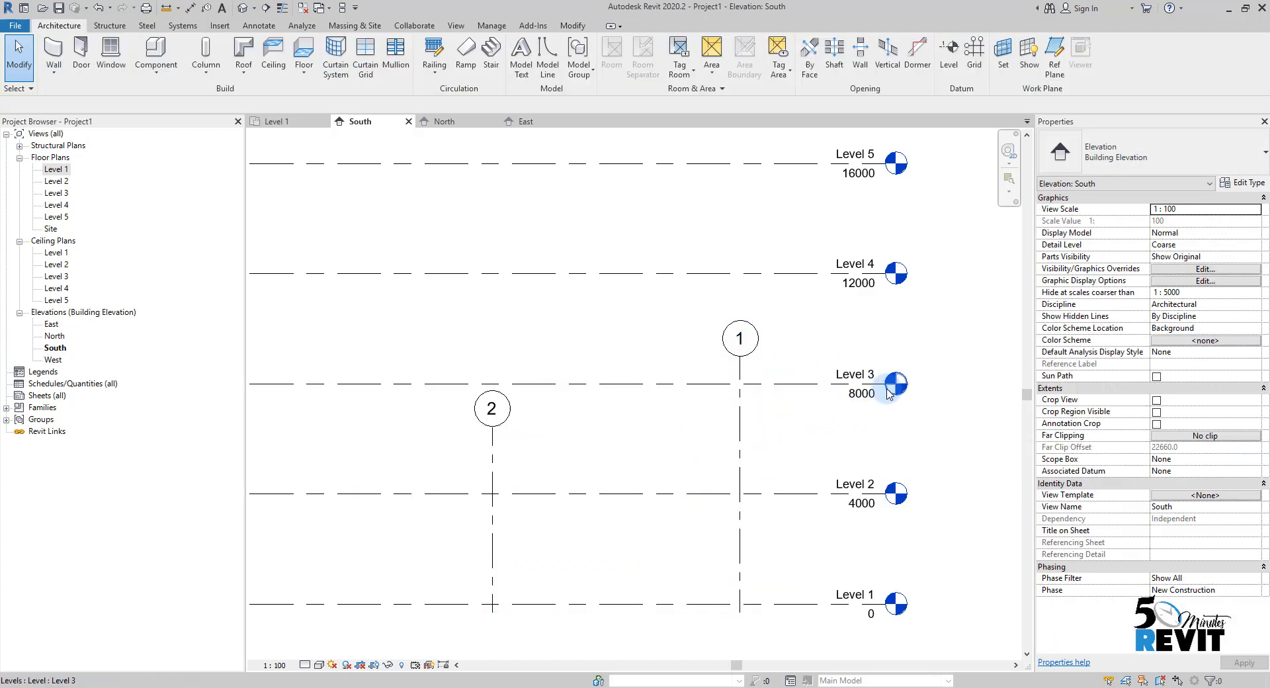
Step: Drag grid 2's top end above Level 3 and check both grids in the Level 3 plan
double_click(890, 387)
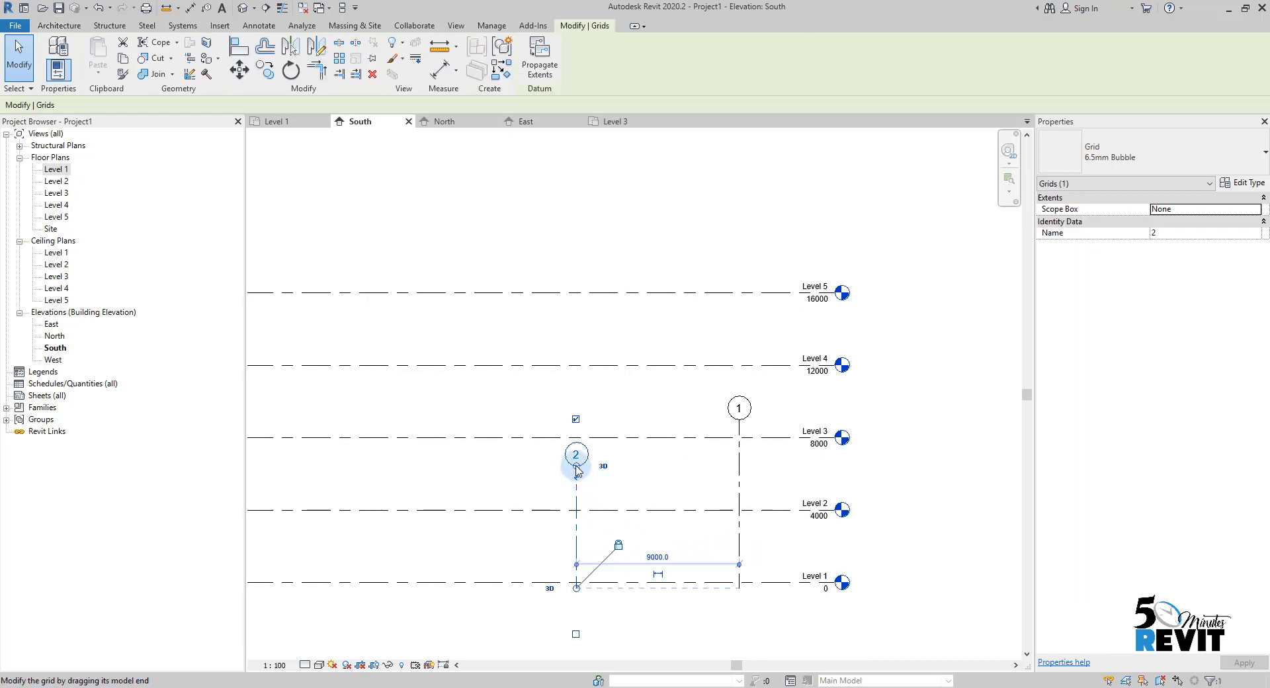
drag(577, 454, 577, 407)
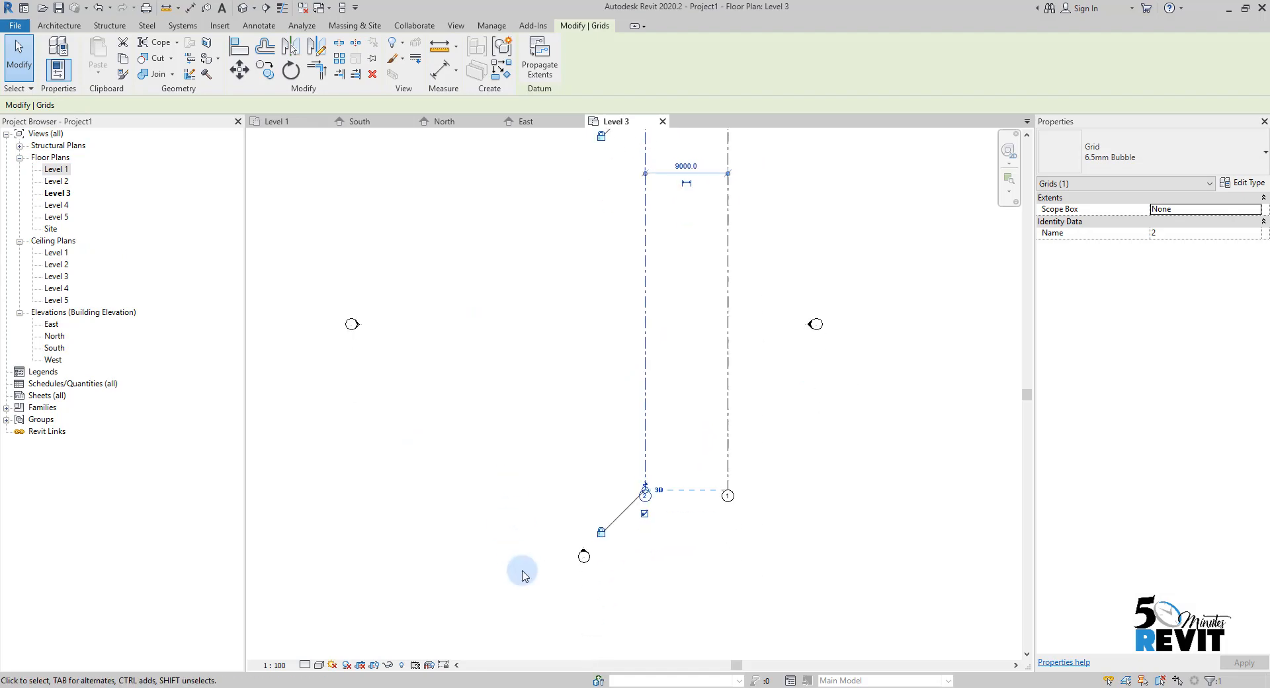
click(356, 120)
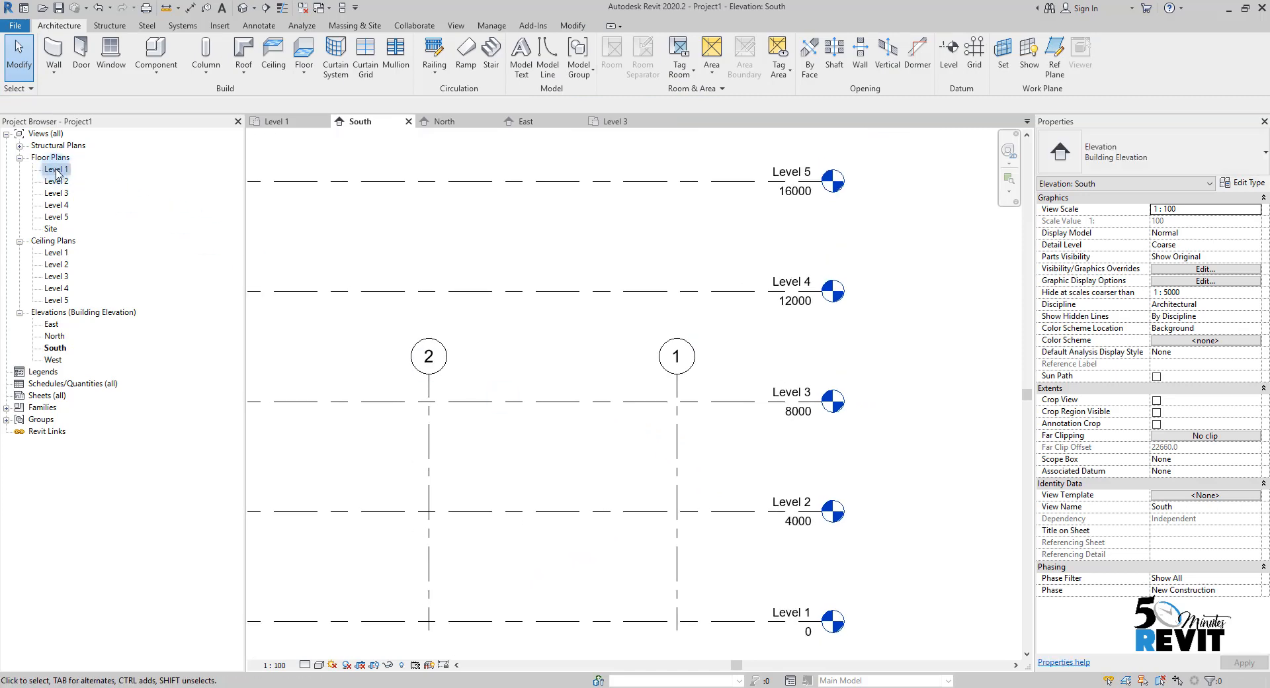
Step: Extend grid 1 alone above Level 4 and open the Level 4 floor plan to check it
double_click(56, 168)
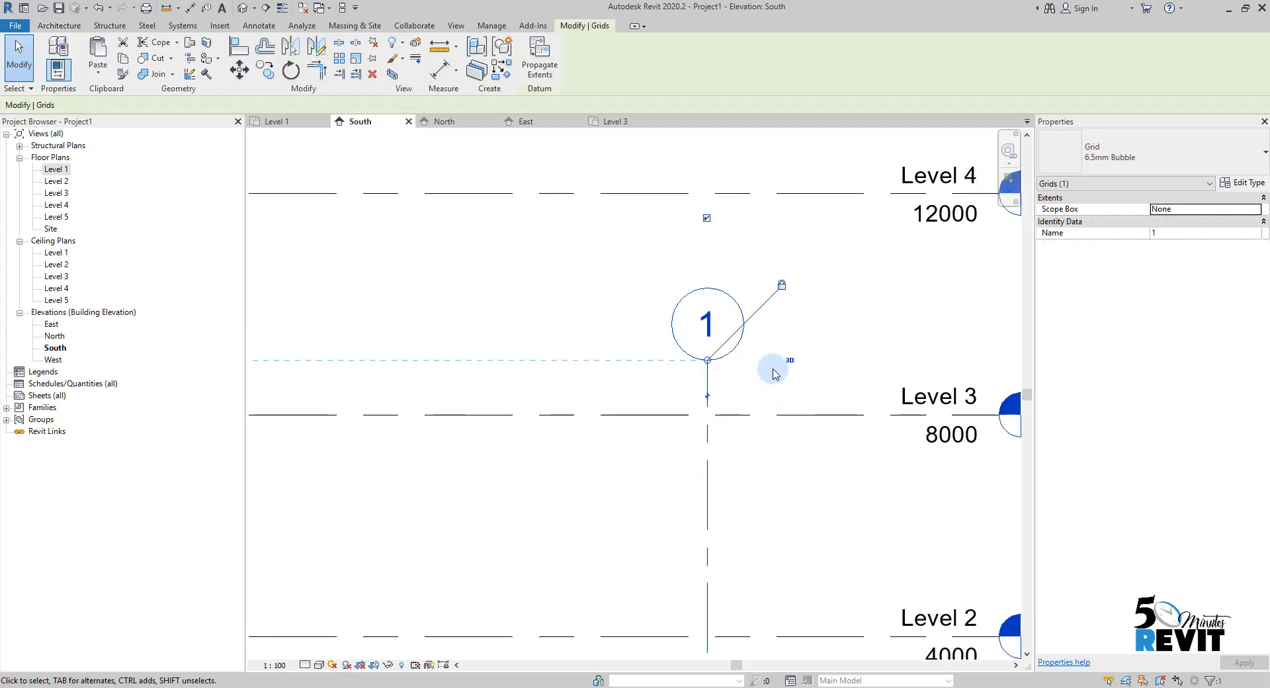
mouse_move(725, 461)
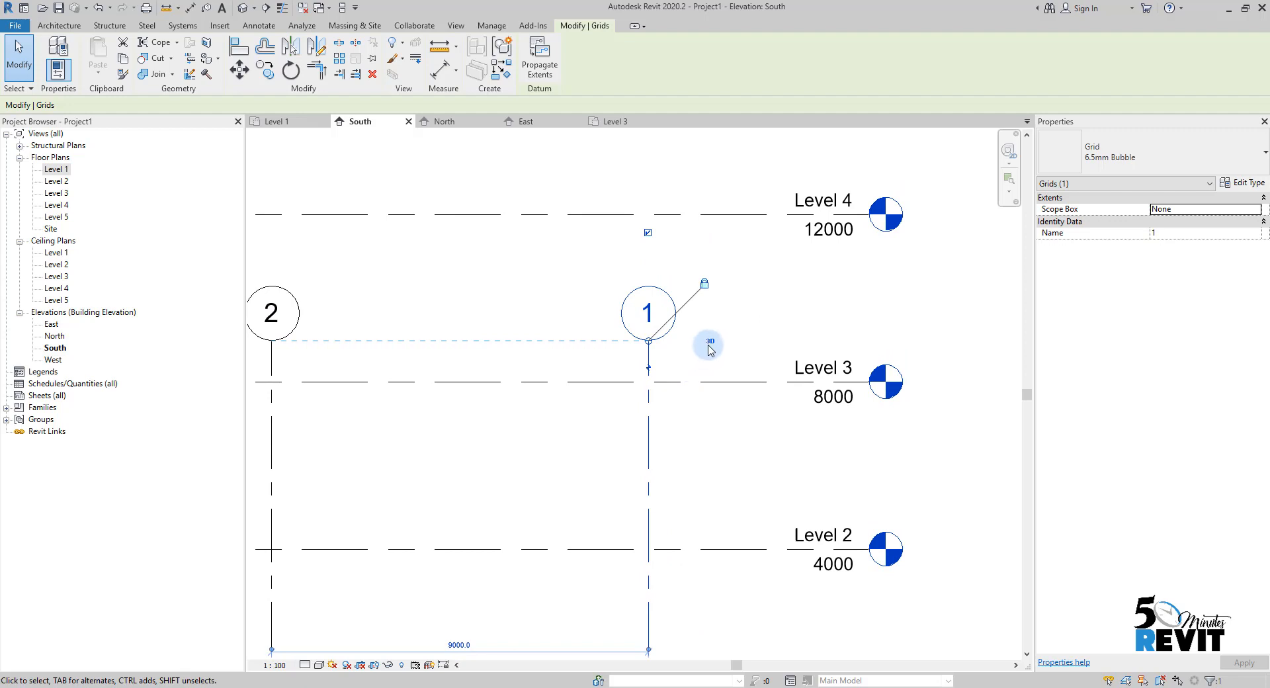
click(709, 341)
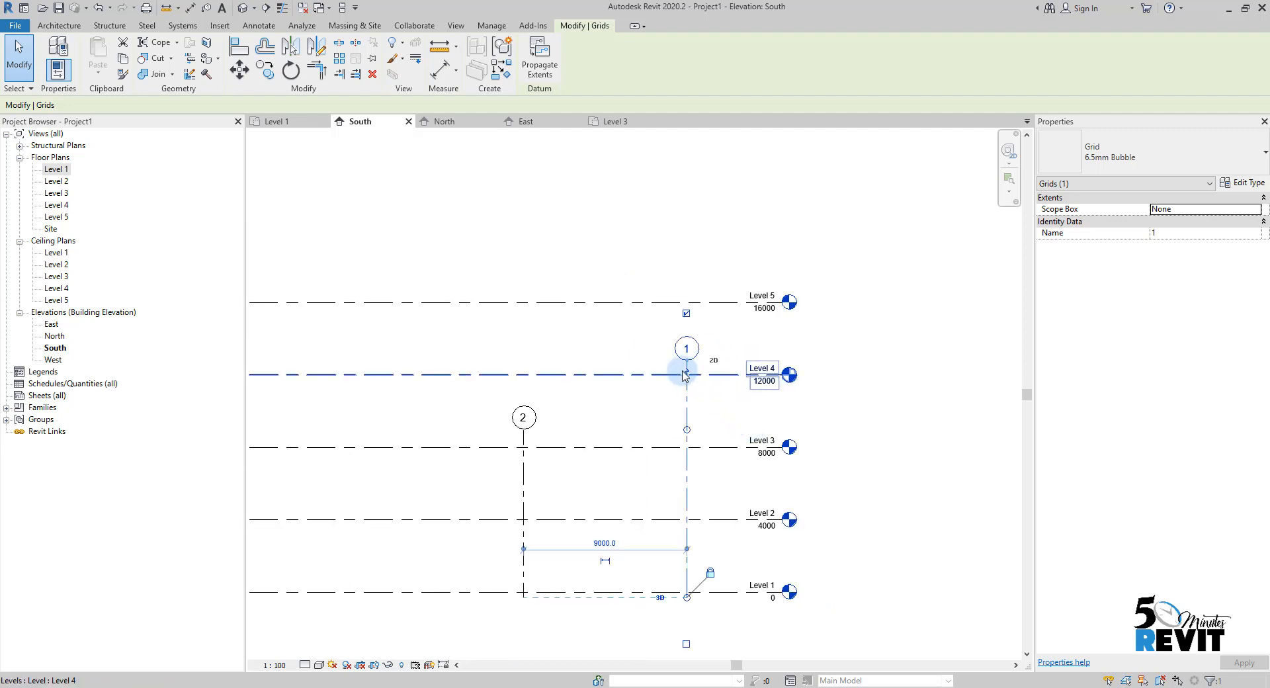
mouse_move(745, 369)
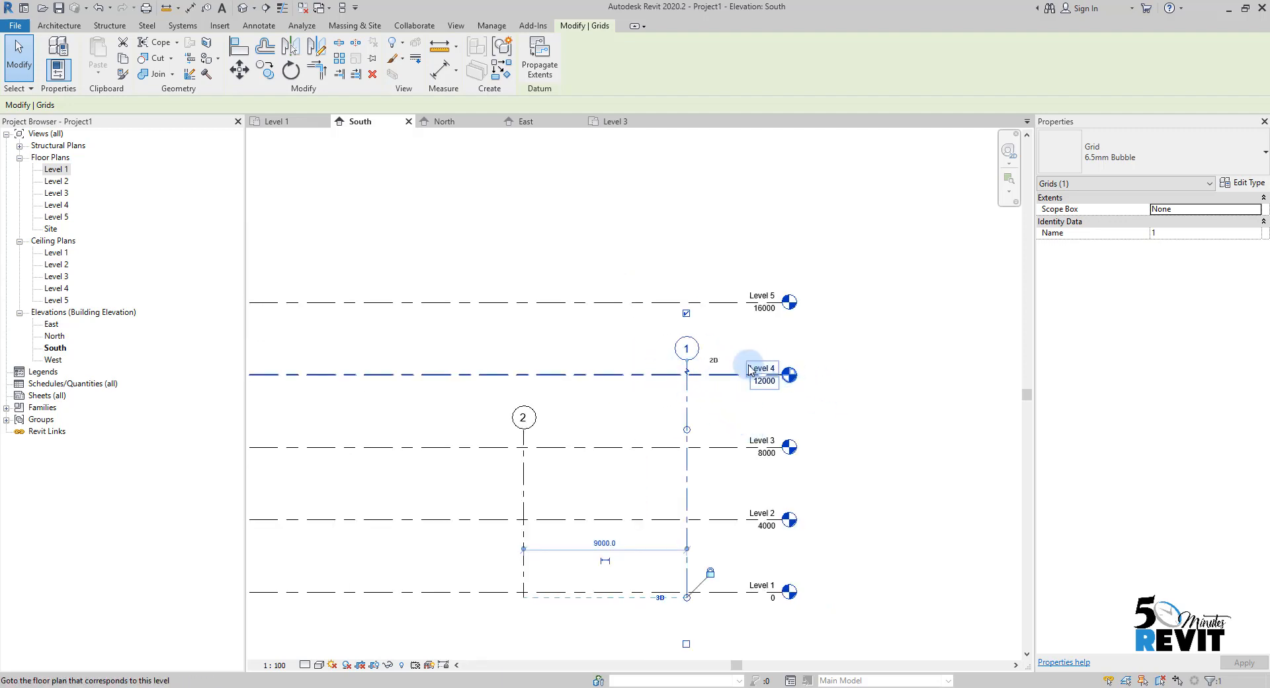
double_click(785, 374)
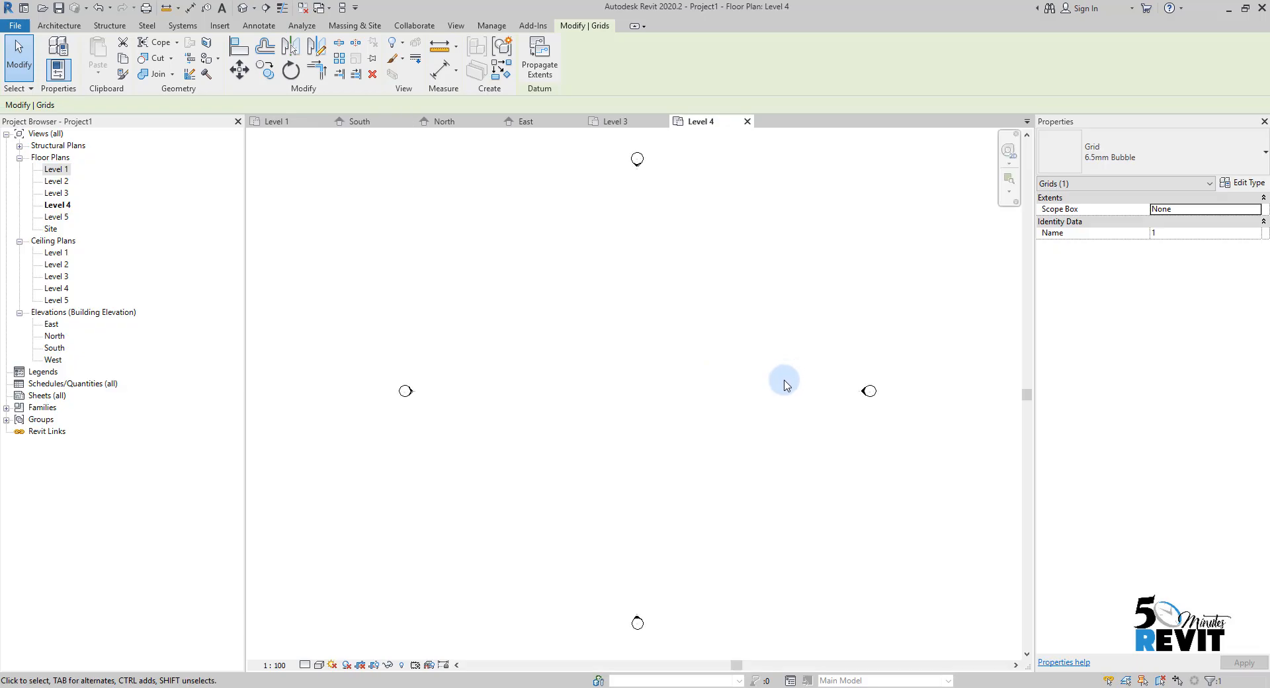
mouse_move(746, 121)
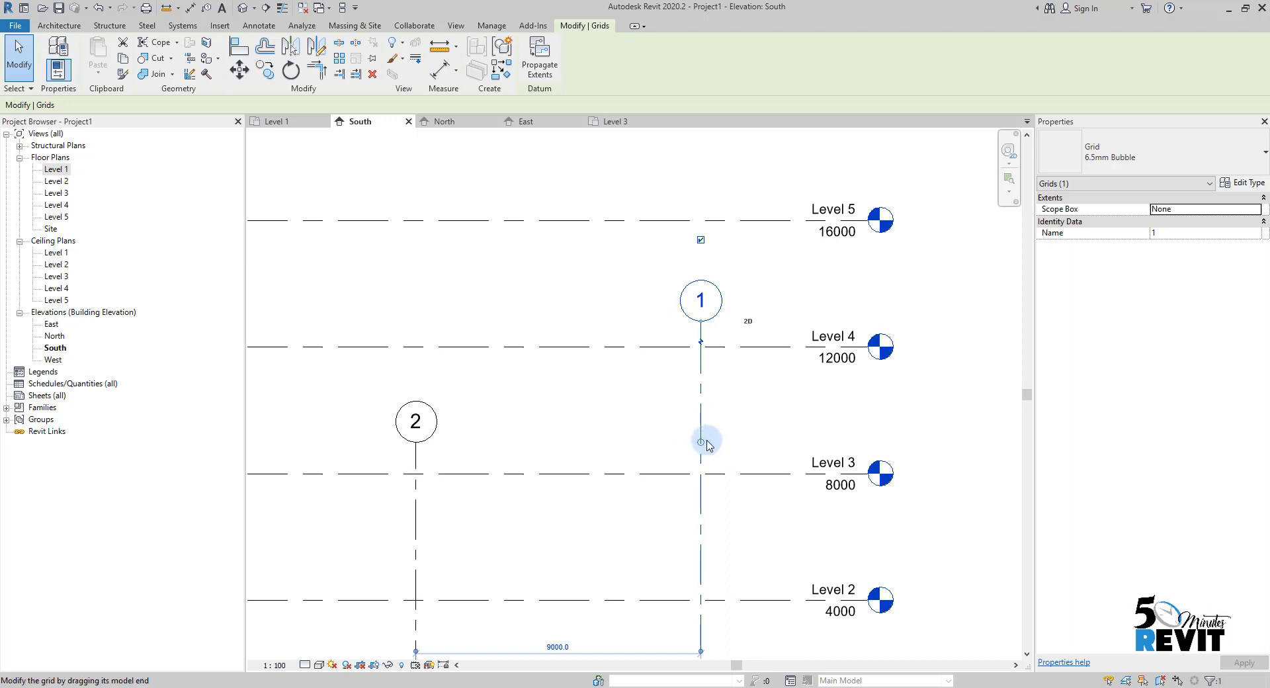
mouse_move(741, 348)
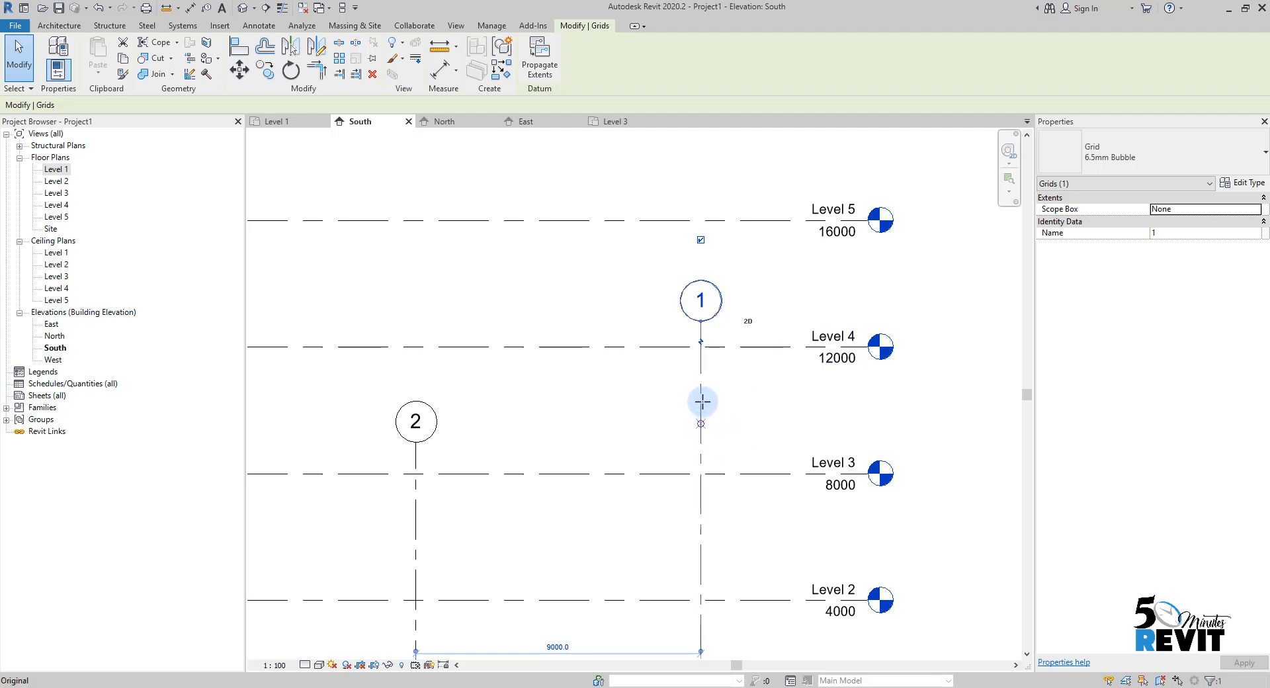
click(701, 343)
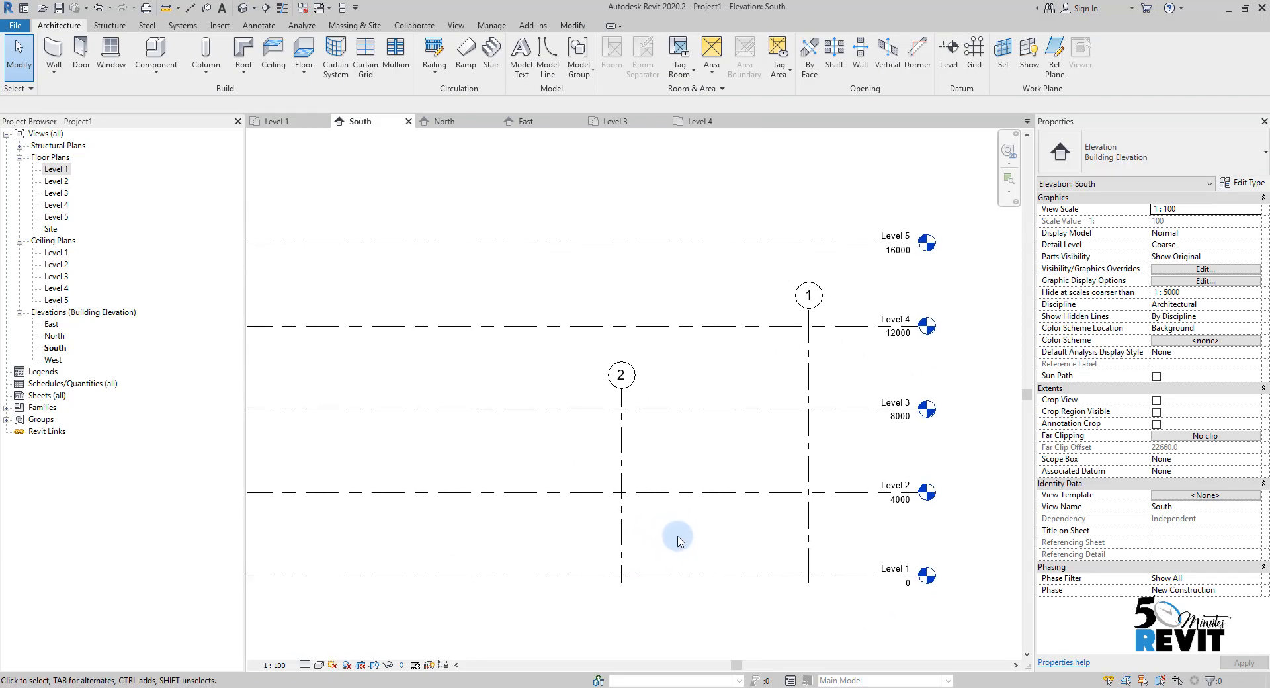
mouse_move(677, 549)
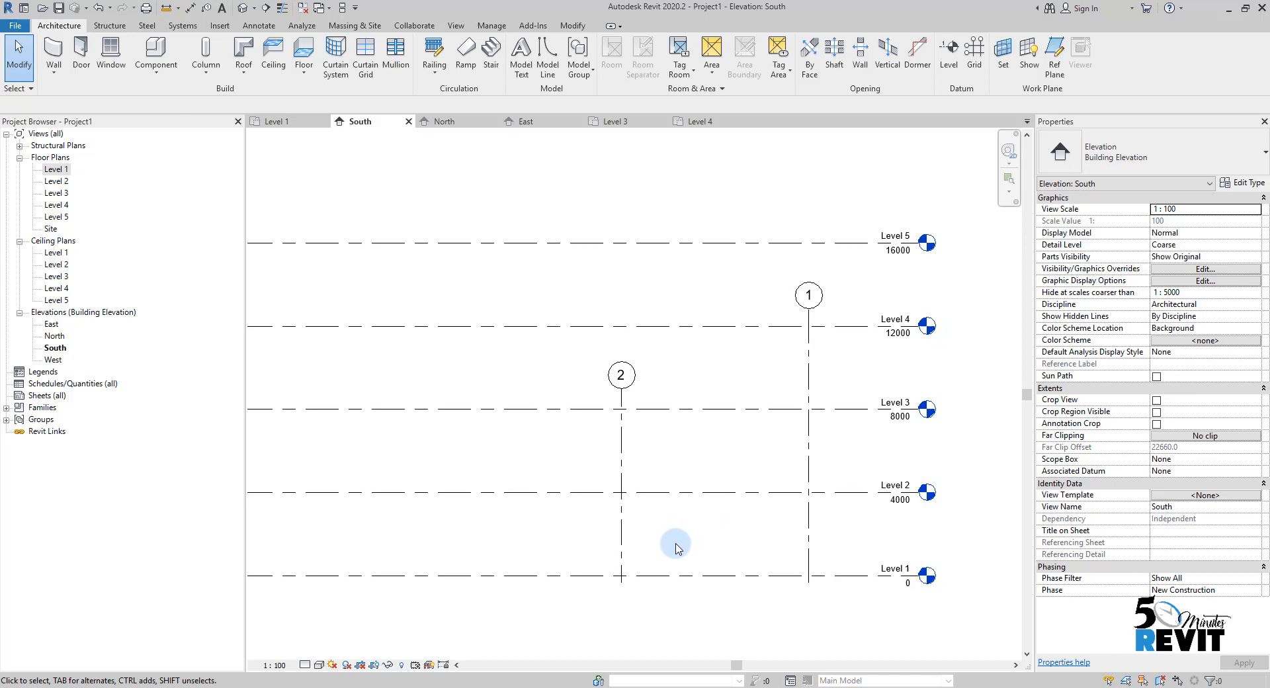
mouse_move(683, 568)
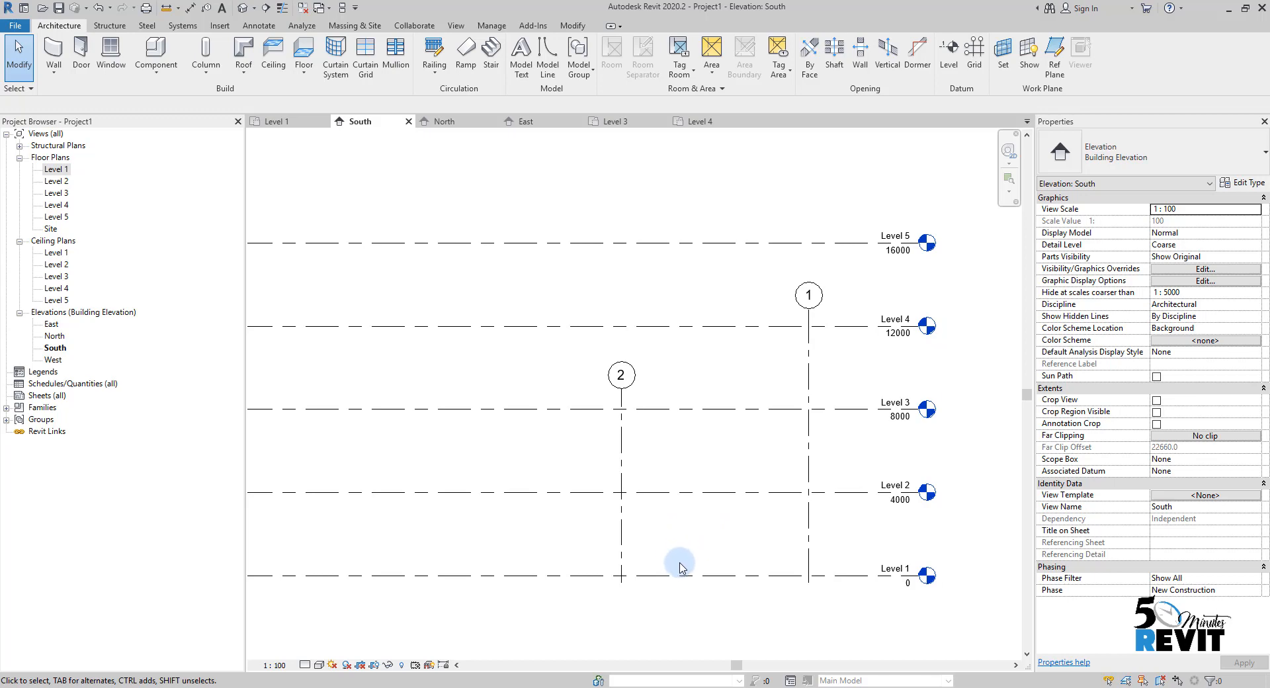